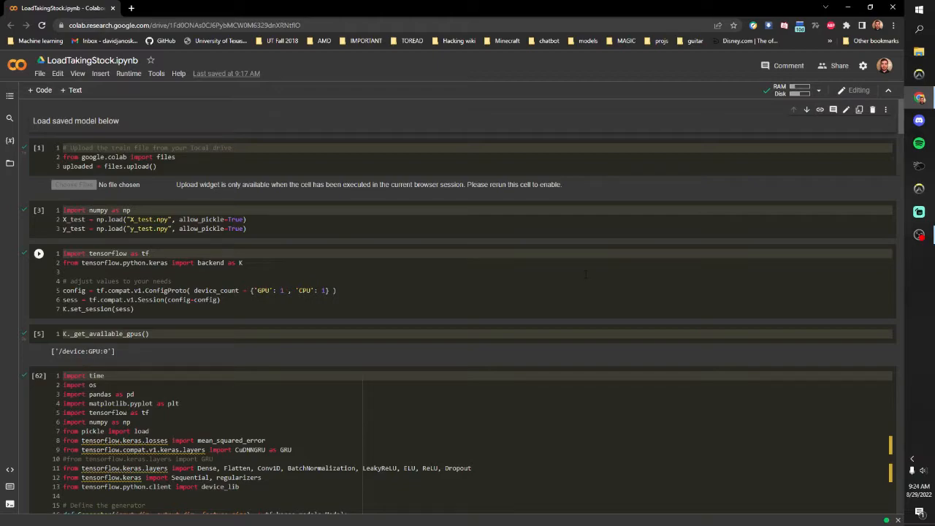
pyautogui.moveTo(568, 283)
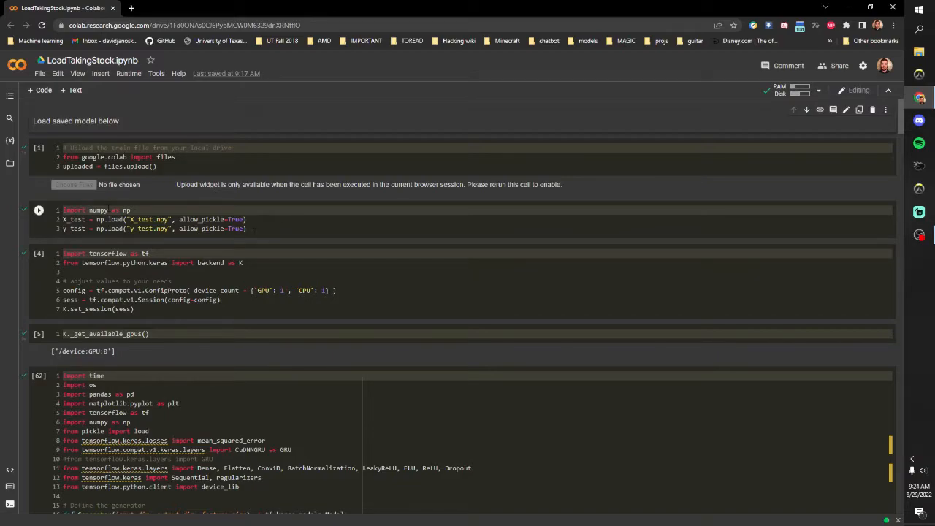
pyautogui.moveTo(154, 229)
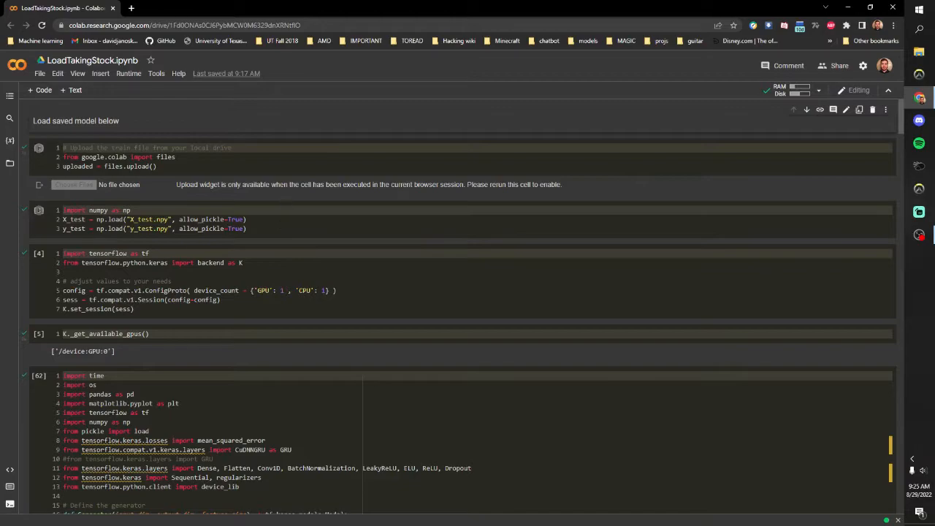
# Step: Scroll through the Discriminator and WGAN-GP gradient-penalty code to the train method's checkpointing epoch loop
pyautogui.scroll(-3)
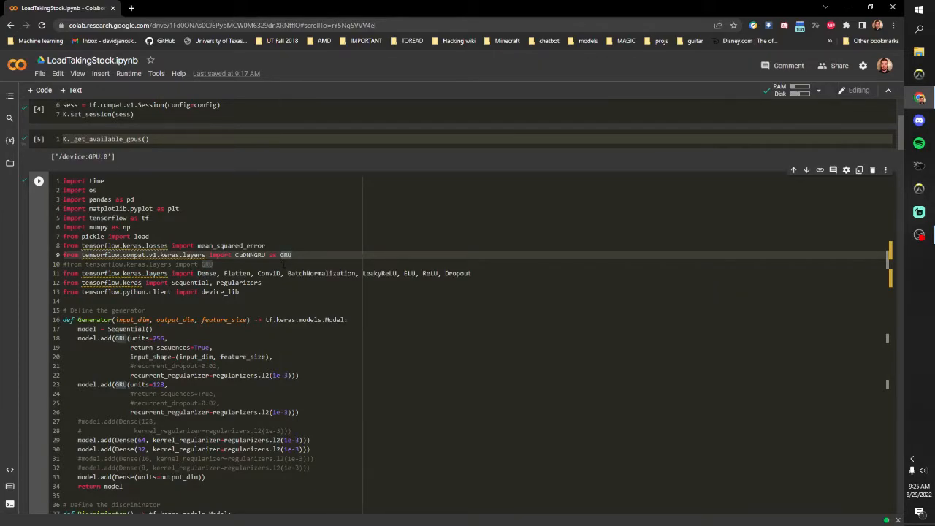
pyautogui.scroll(-3)
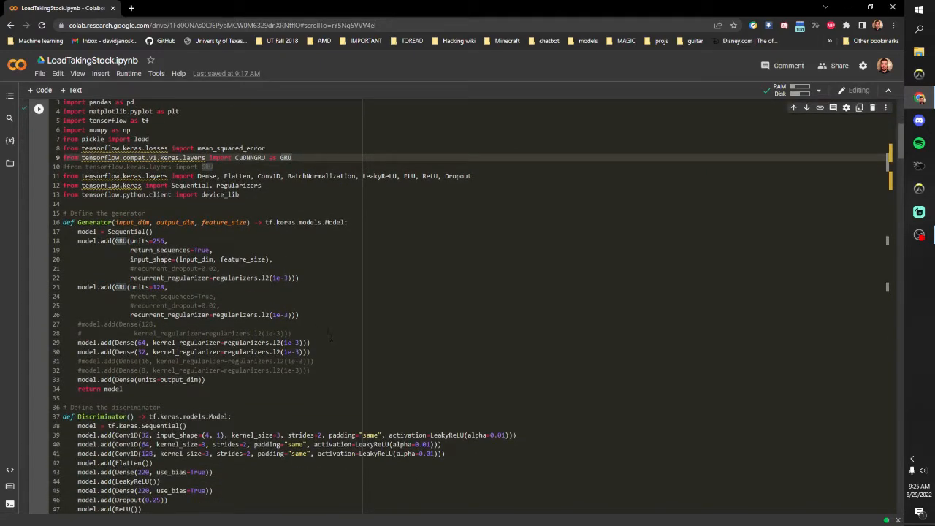
pyautogui.scroll(-3)
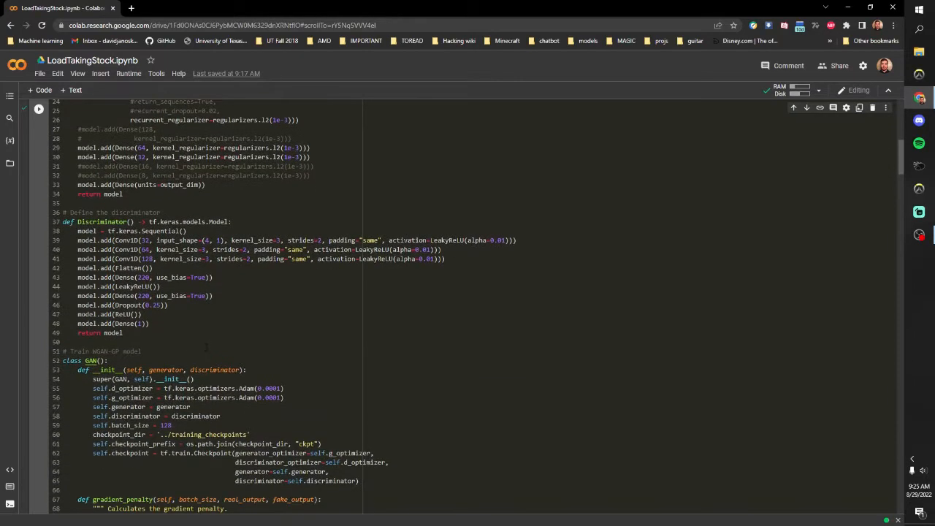
pyautogui.scroll(-3)
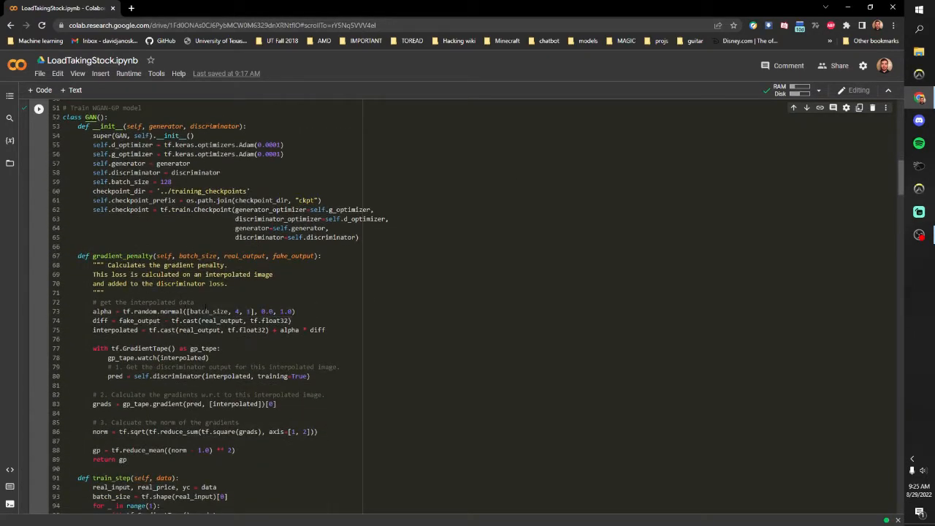
pyautogui.moveTo(208, 311)
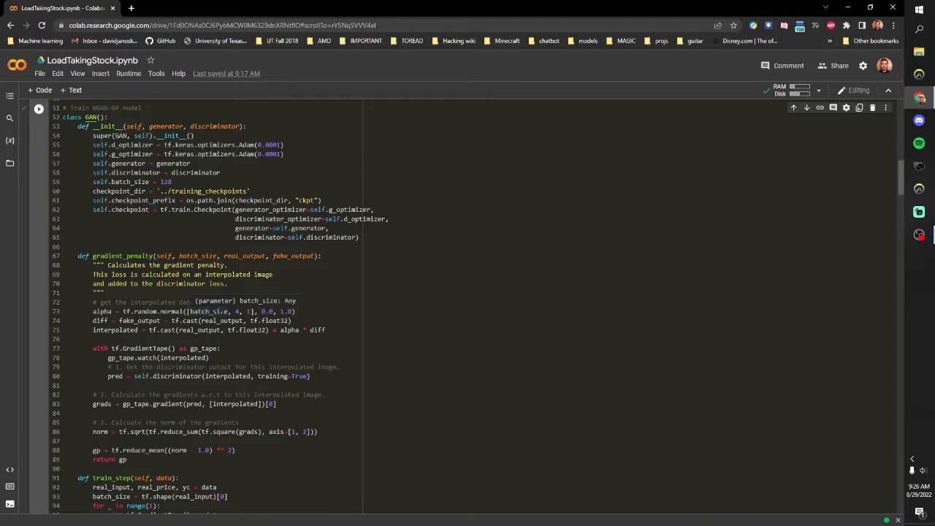
pyautogui.moveTo(135, 92)
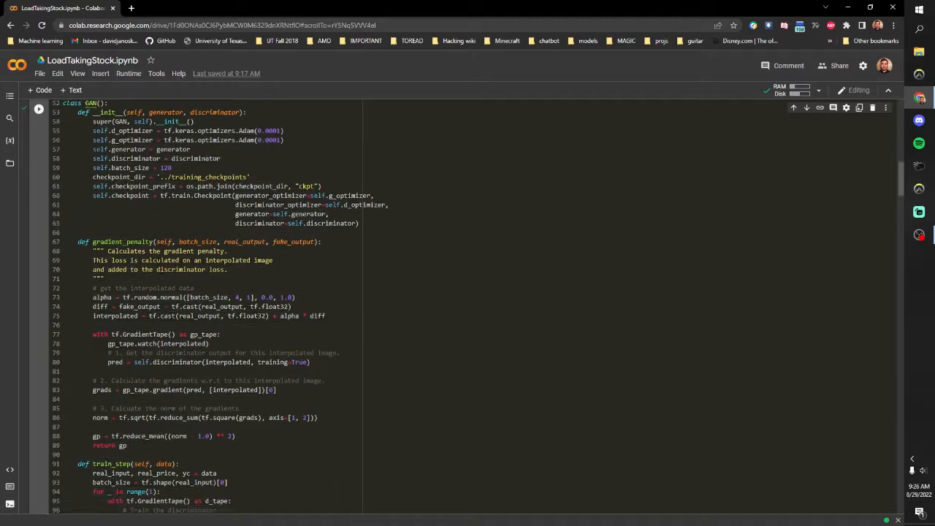
pyautogui.scroll(-3)
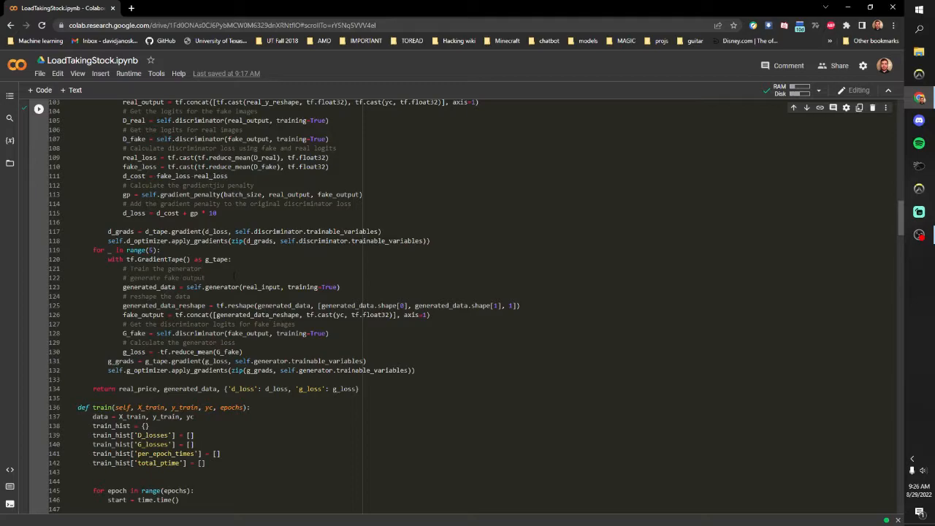
pyautogui.scroll(-3)
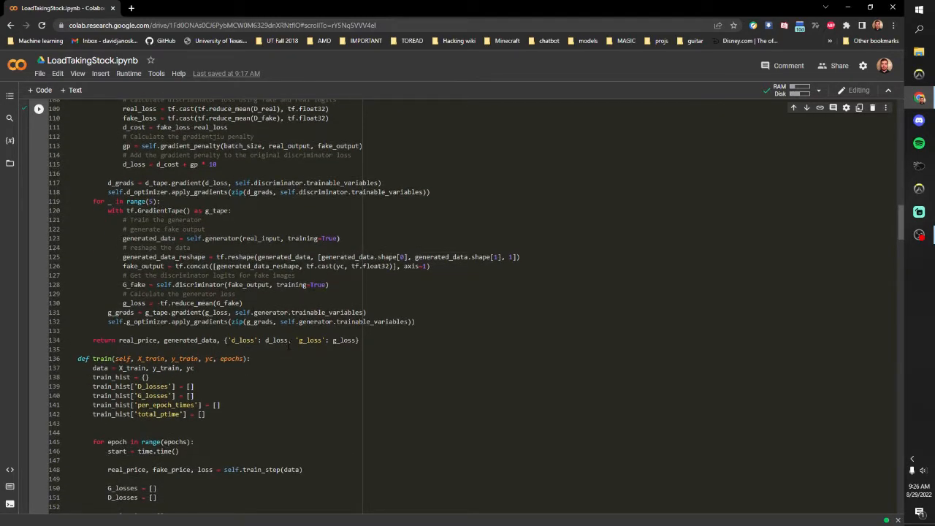
pyautogui.scroll(-3)
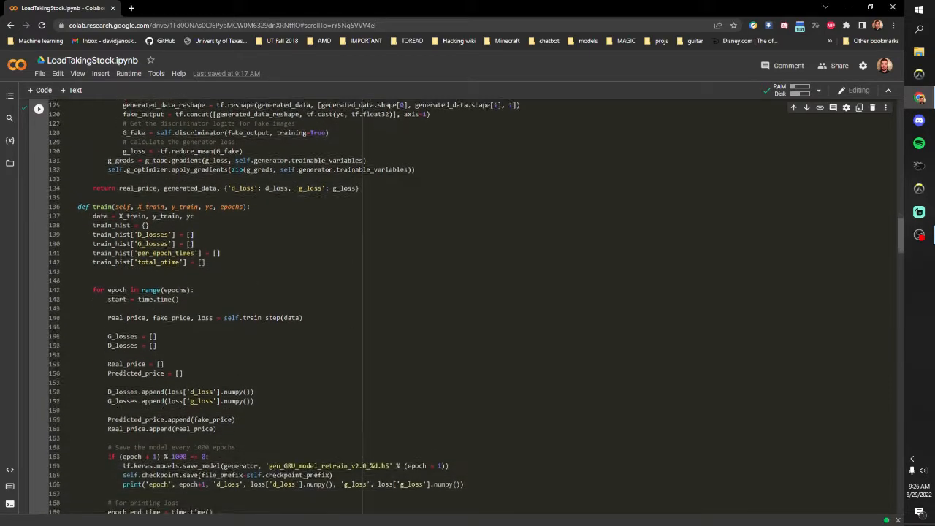
pyautogui.scroll(-3)
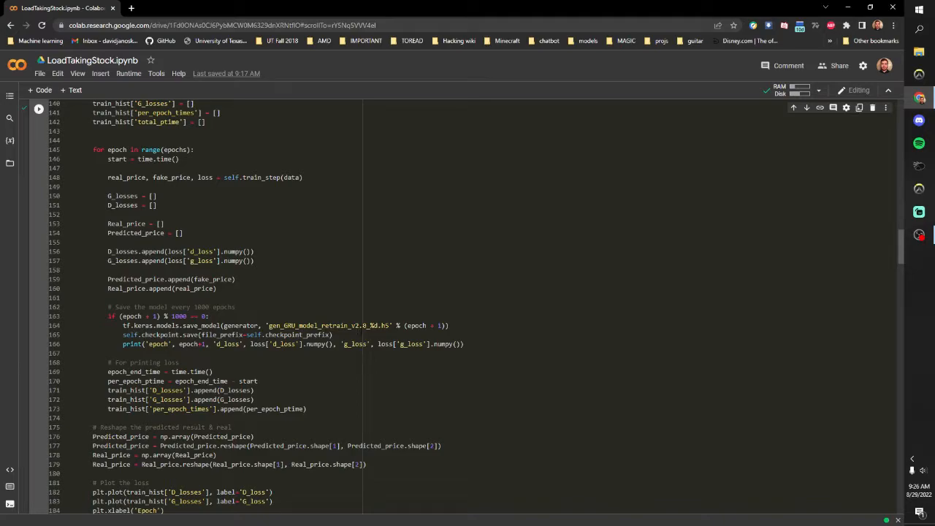
# Step: Scroll past the 5000-epoch training output and loss plot to the load_model cell and its warning
pyautogui.scroll(-3)
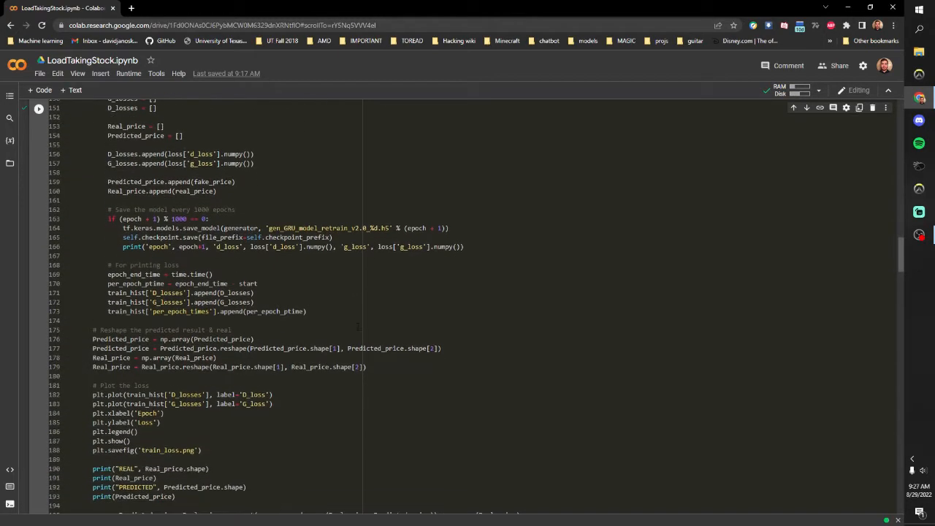
pyautogui.scroll(-3)
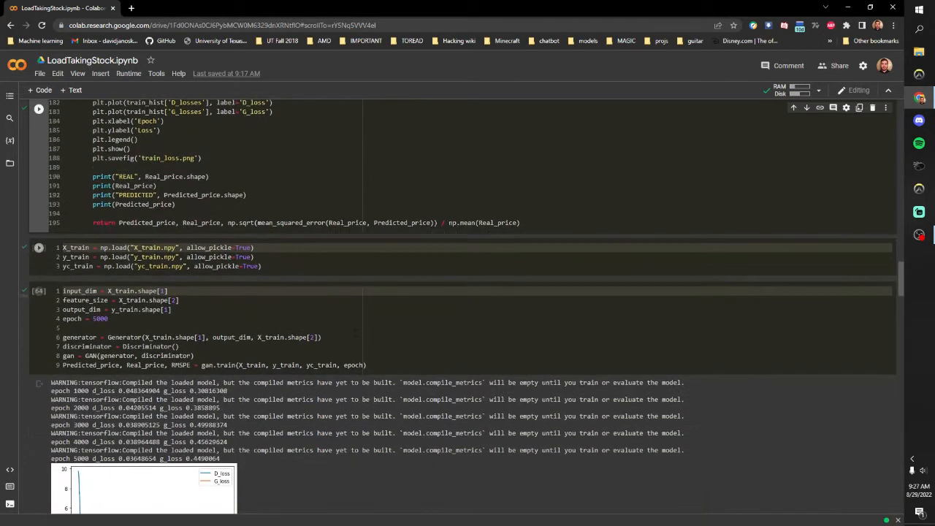
pyautogui.scroll(-3)
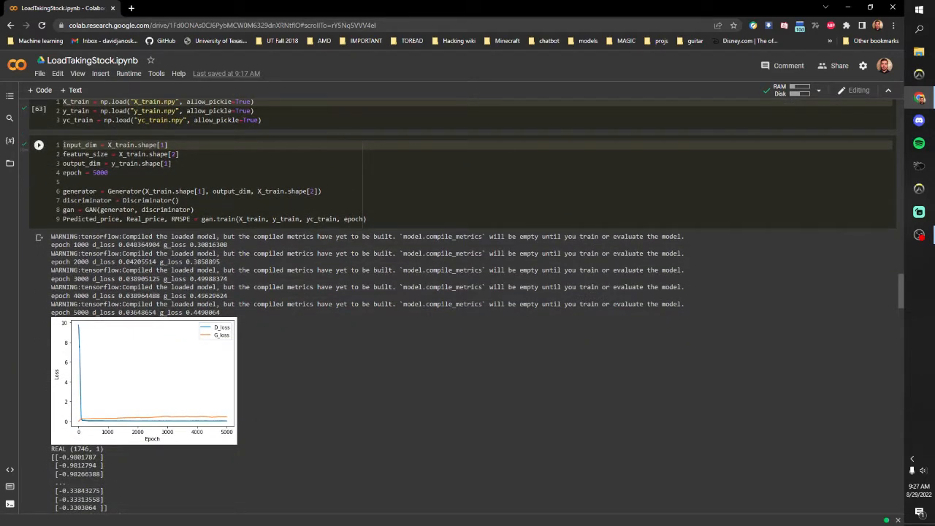
pyautogui.scroll(3)
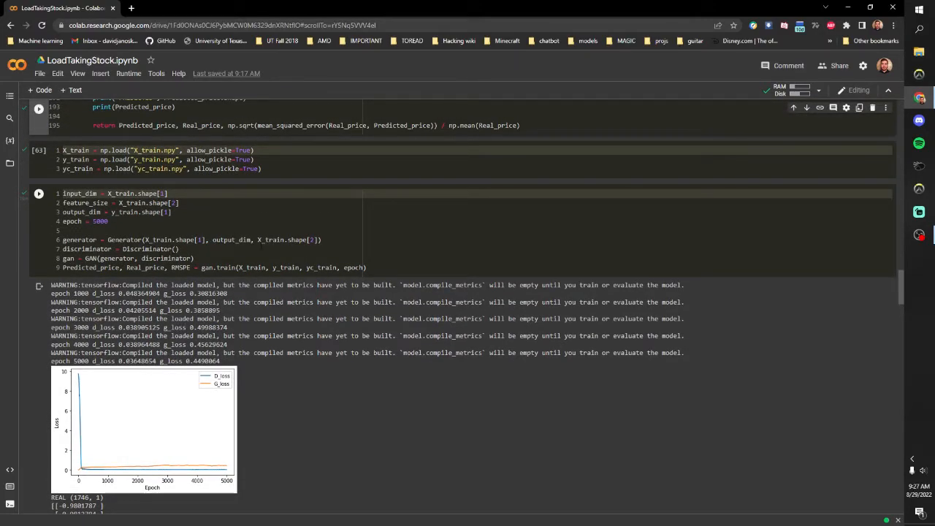
pyautogui.scroll(-3)
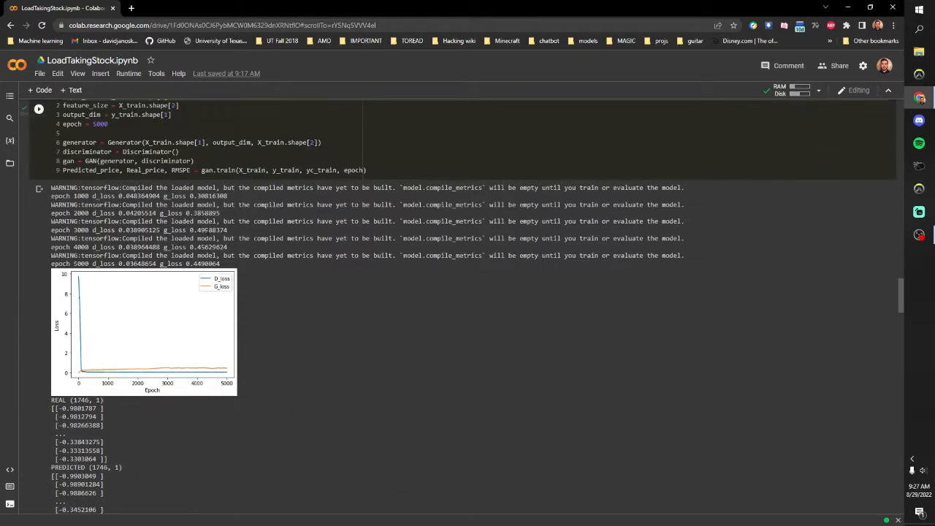
pyautogui.scroll(-3)
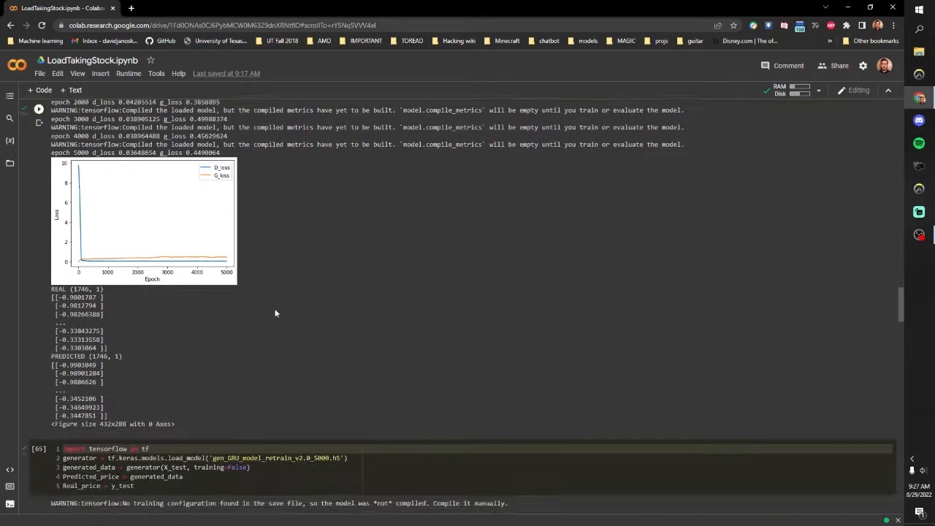
pyautogui.scroll(-3)
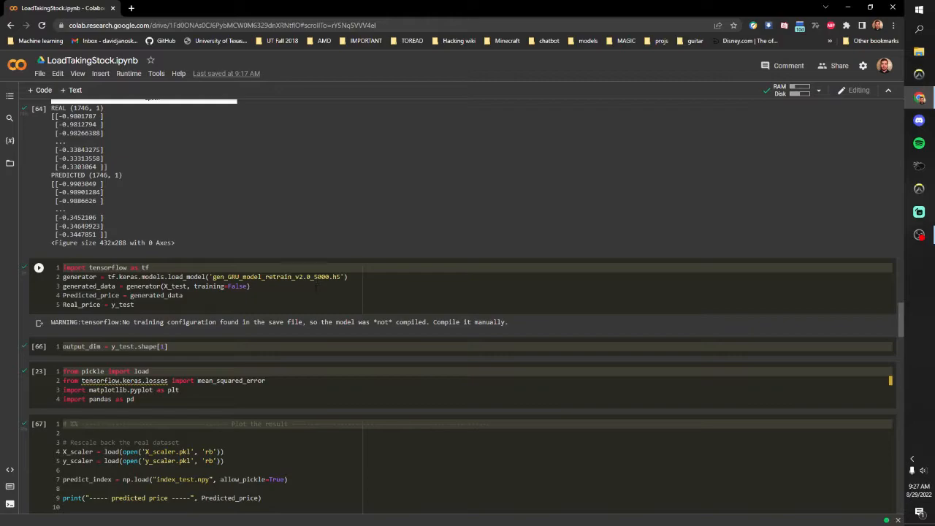
pyautogui.moveTo(168, 336)
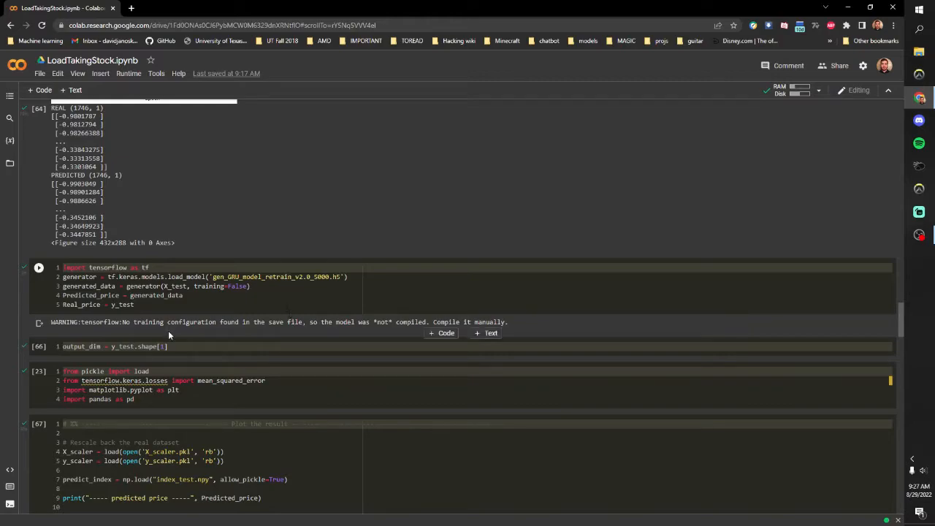
# Step: Scroll through the rescaled prediction values to the 'The result of Testing' price chart
pyautogui.scroll(-3)
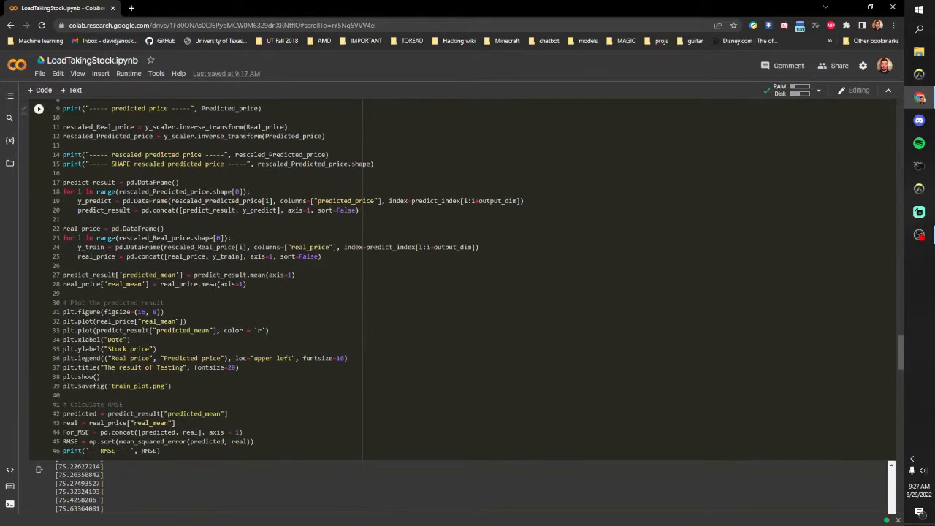
pyautogui.scroll(3)
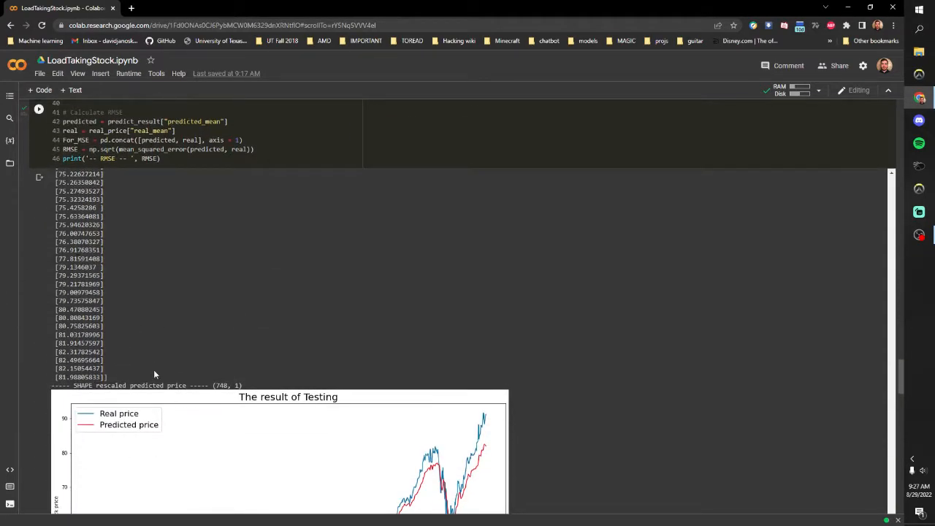
pyautogui.scroll(-3)
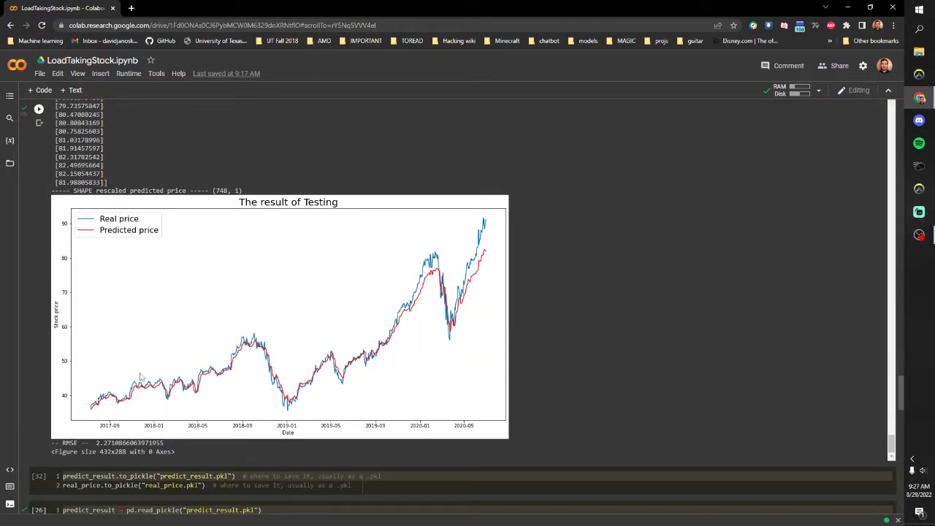
pyautogui.moveTo(201, 391)
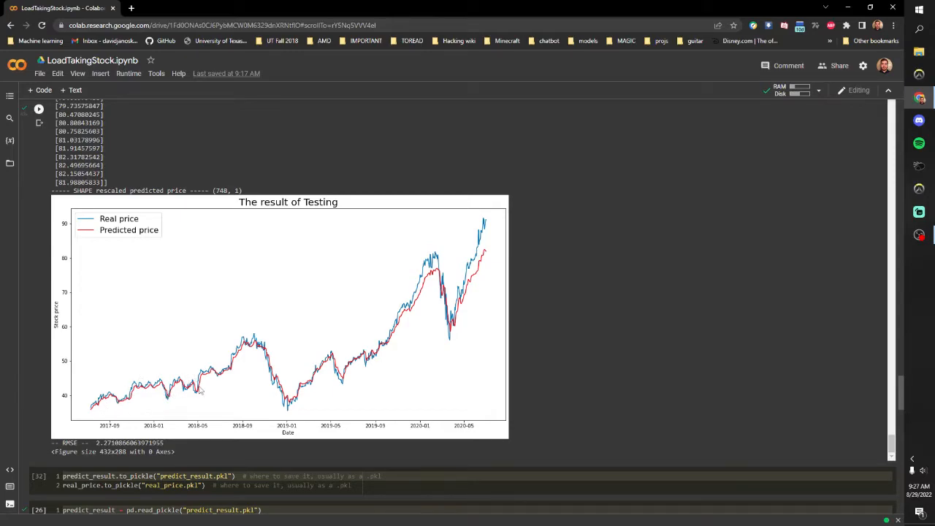
pyautogui.moveTo(231, 410)
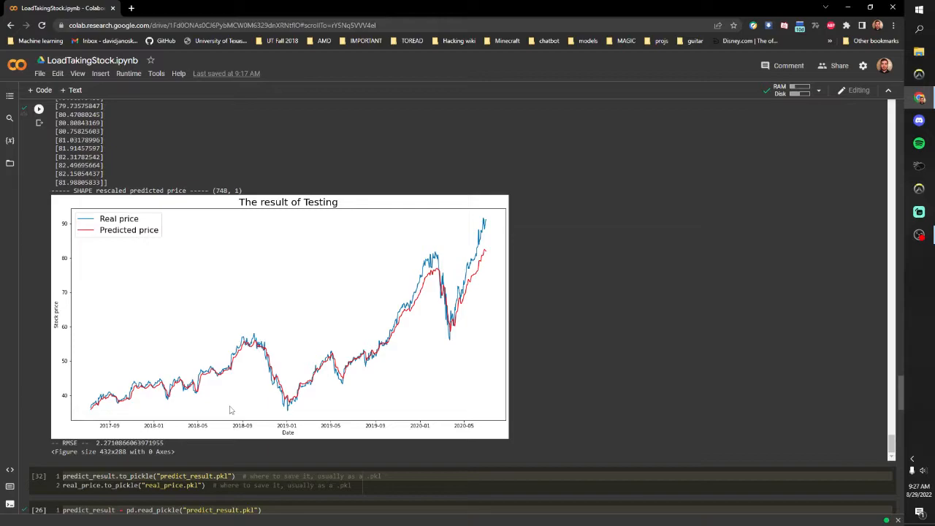
pyautogui.moveTo(145, 401)
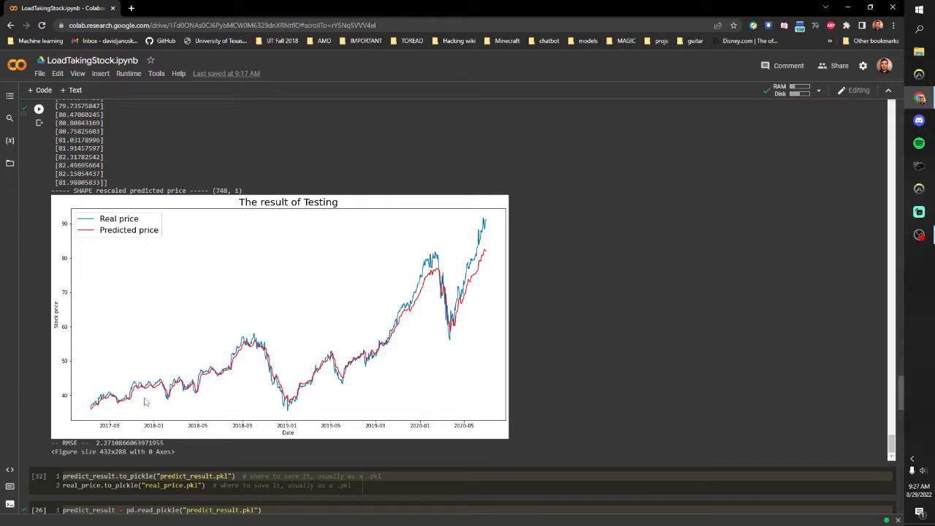
pyautogui.moveTo(99, 411)
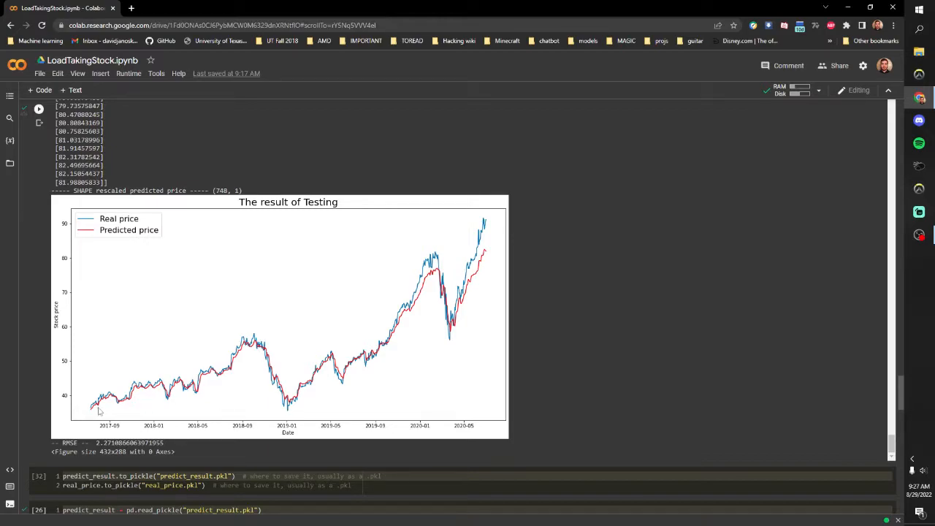
pyautogui.moveTo(112, 403)
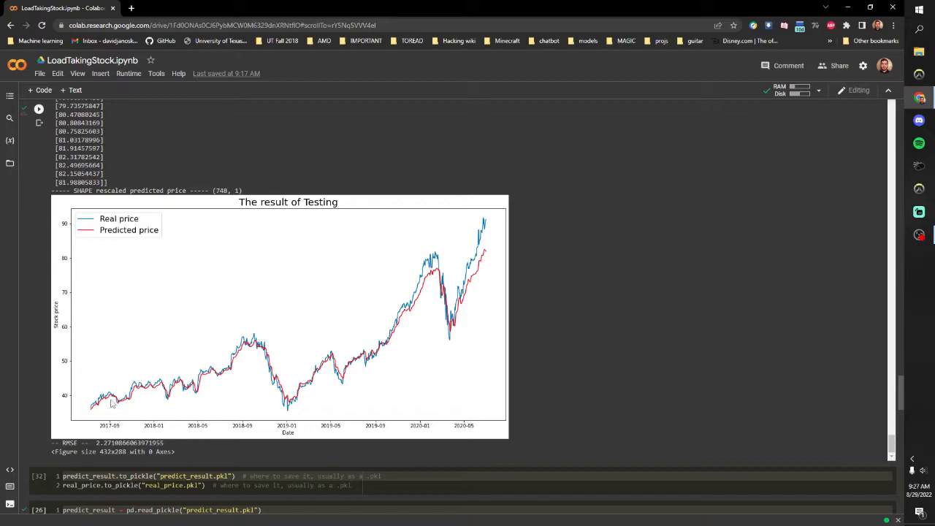
pyautogui.moveTo(111, 404)
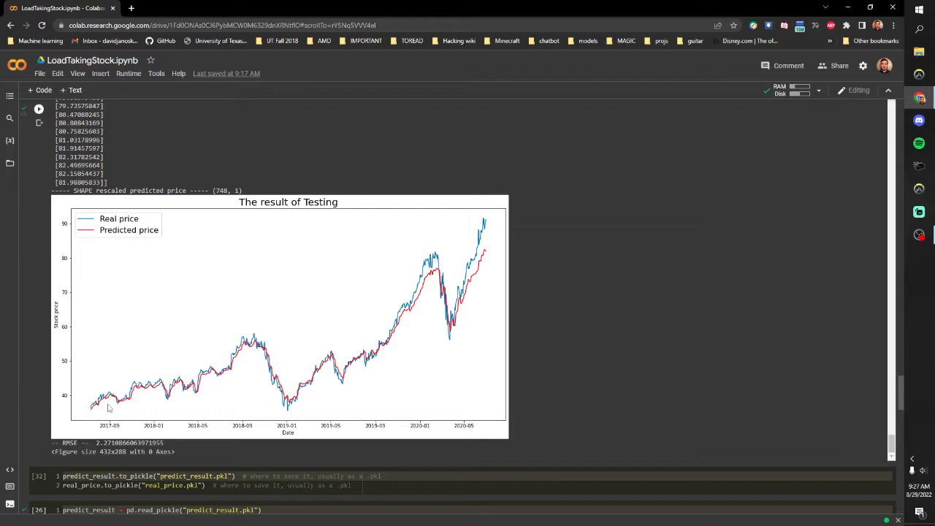
pyautogui.moveTo(119, 410)
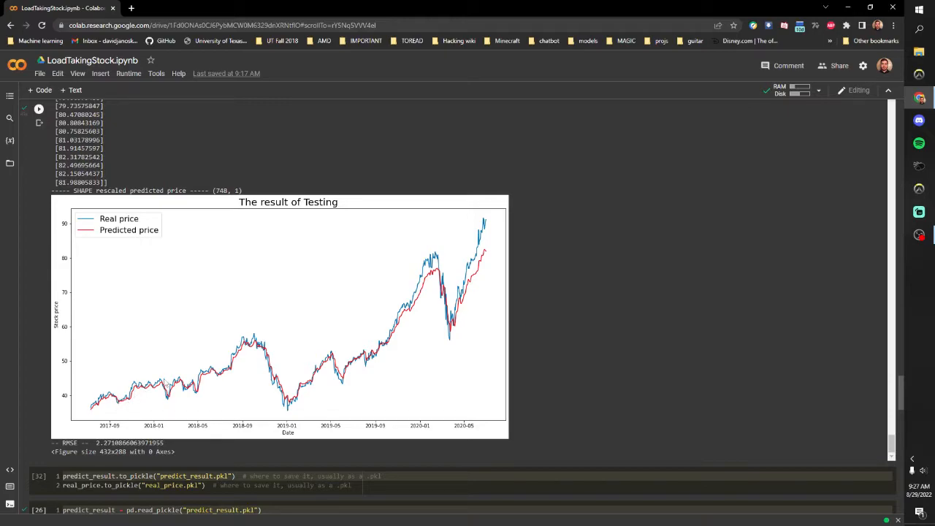
pyautogui.moveTo(239, 389)
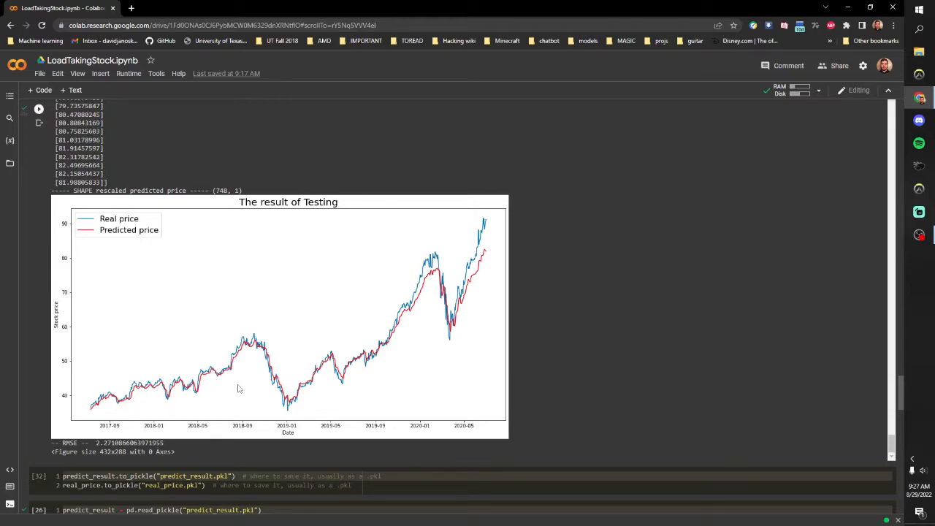
pyautogui.moveTo(245, 382)
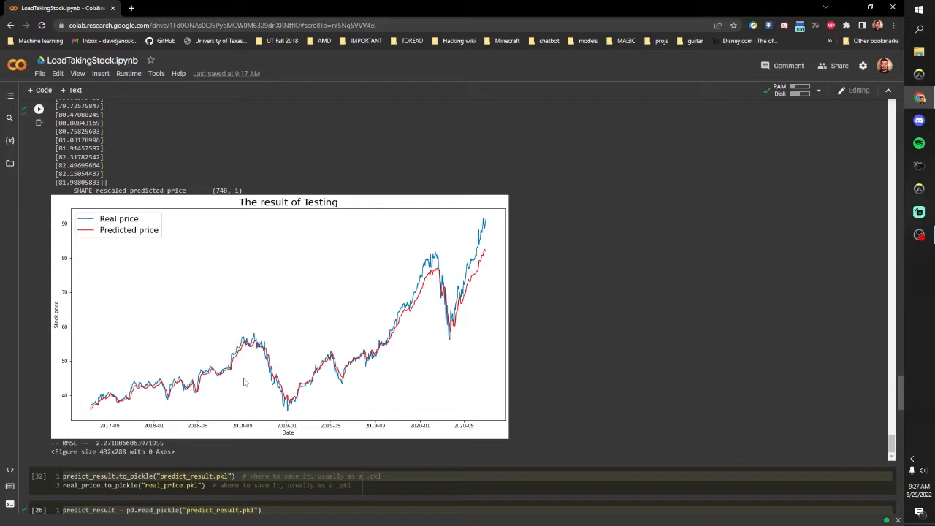
pyautogui.moveTo(244, 366)
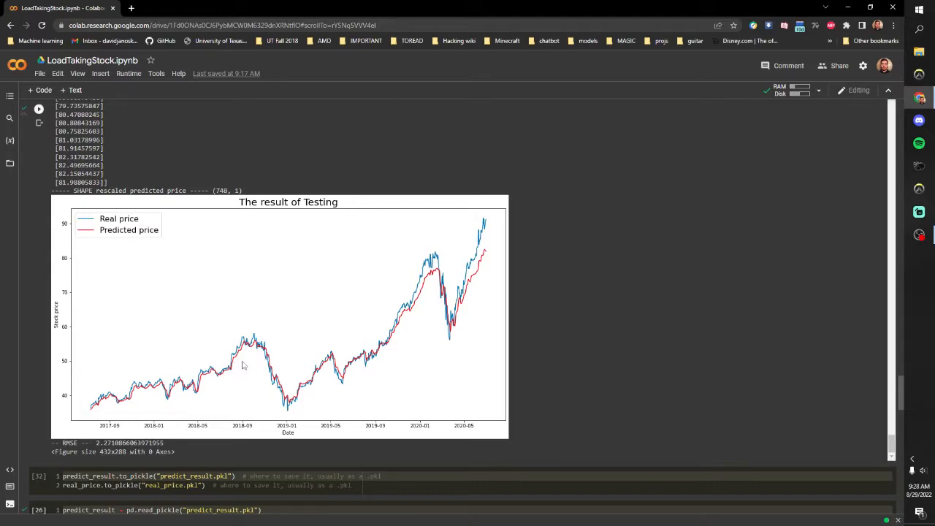
pyautogui.moveTo(244, 365)
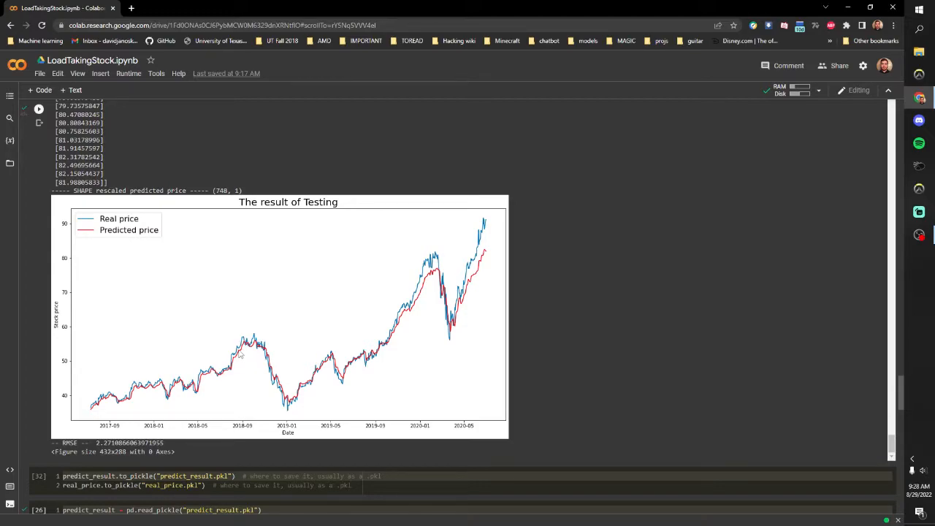
pyautogui.moveTo(241, 358)
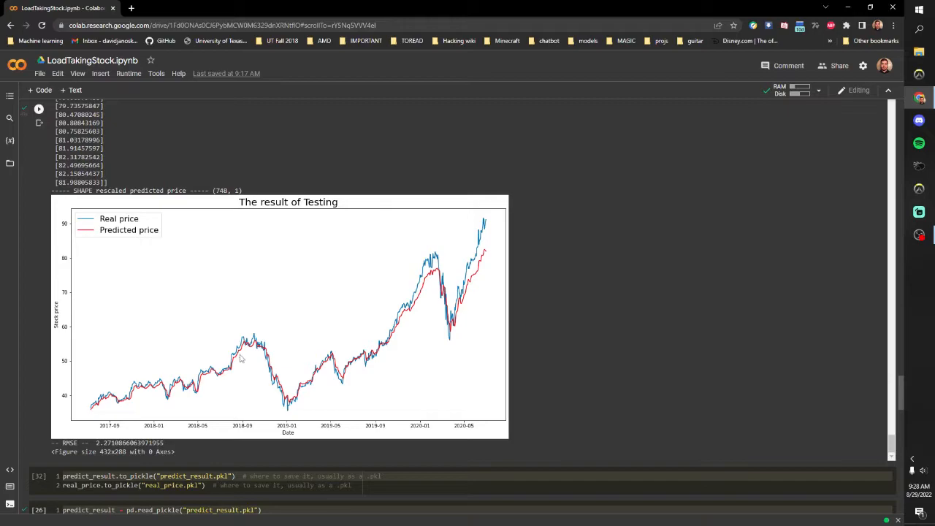
pyautogui.scroll(-3)
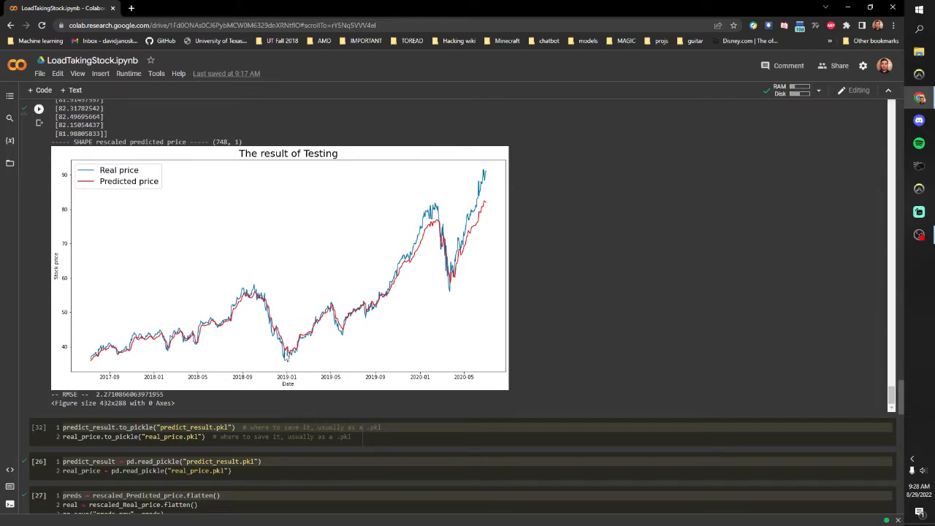
pyautogui.moveTo(431, 300)
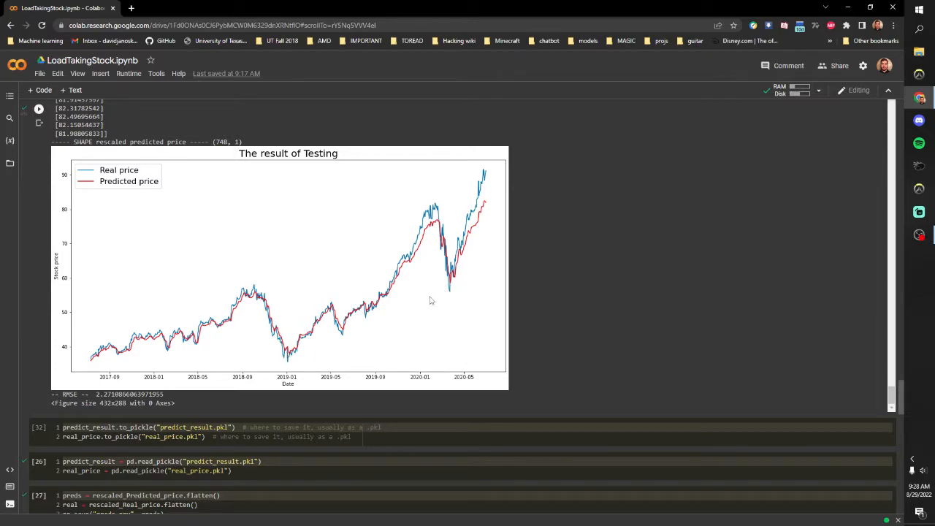
pyautogui.moveTo(452, 291)
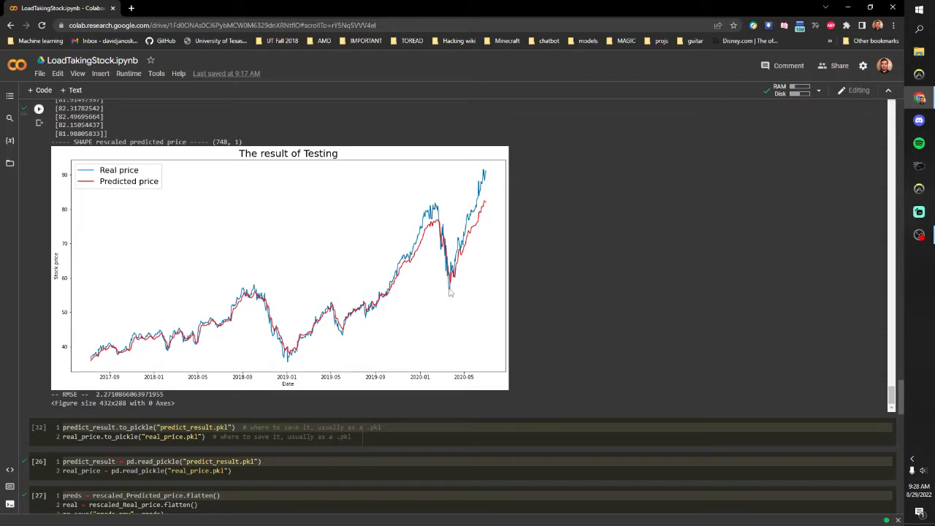
pyautogui.moveTo(446, 299)
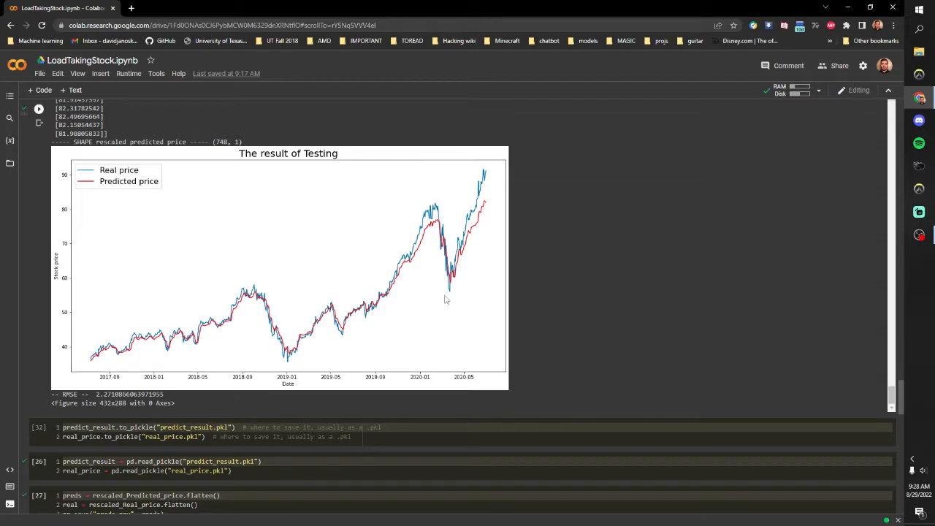
pyautogui.moveTo(416, 267)
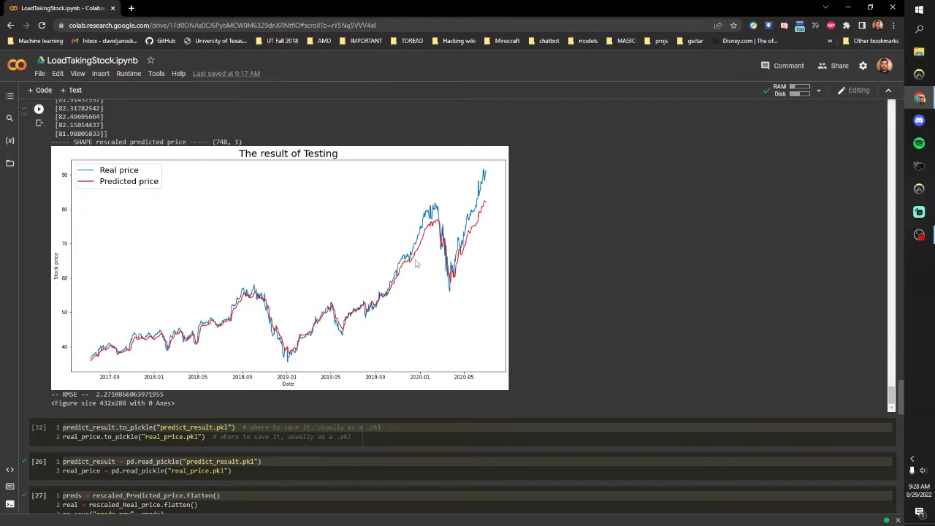
pyautogui.moveTo(435, 237)
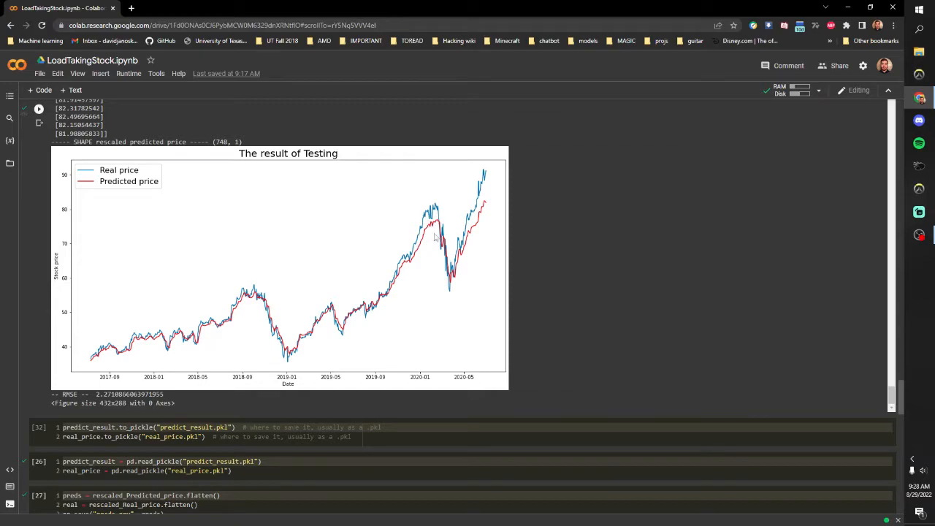
pyautogui.moveTo(436, 232)
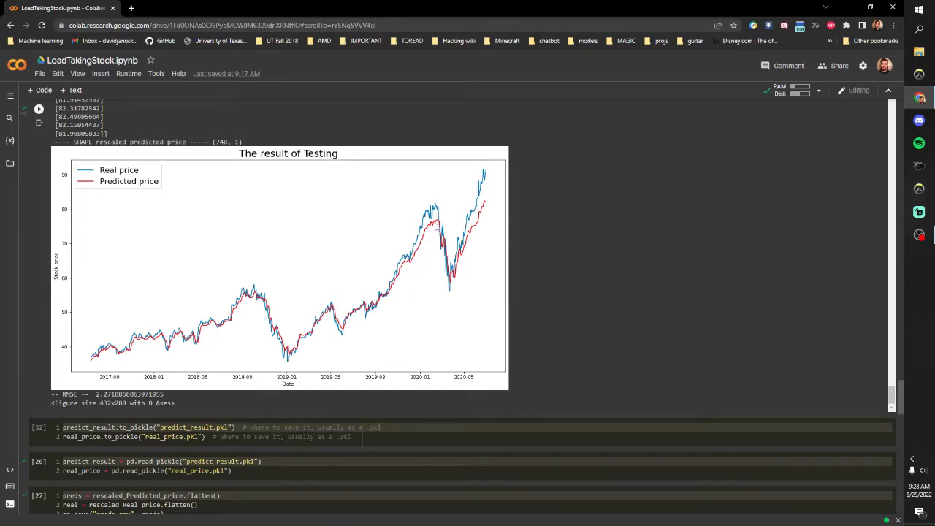
pyautogui.moveTo(417, 330)
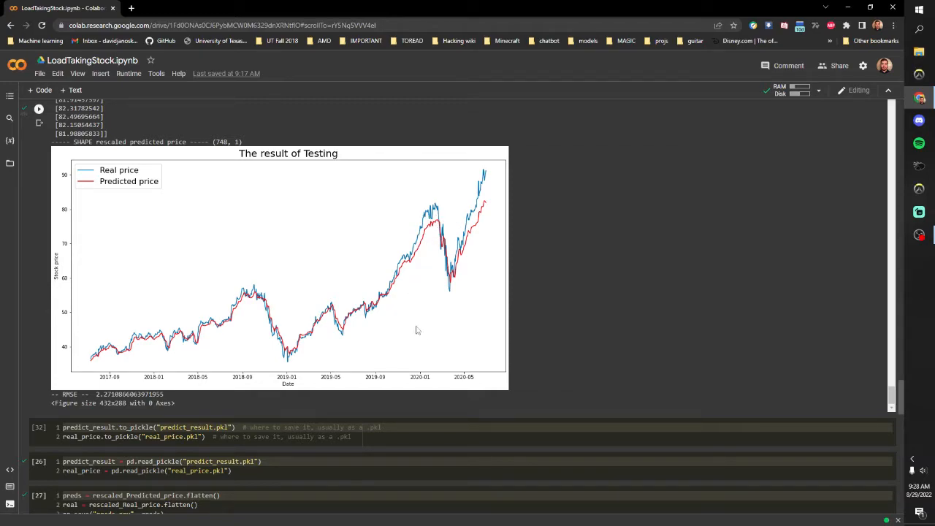
pyautogui.scroll(-3)
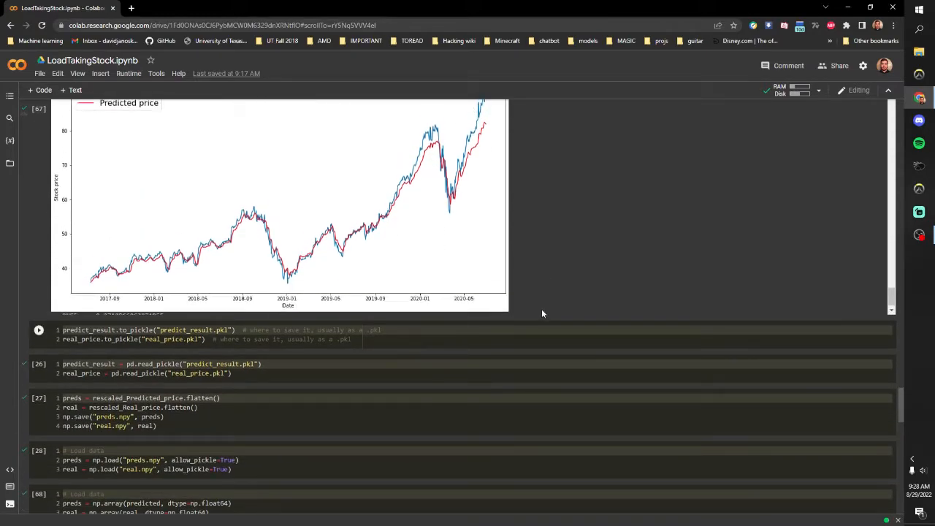
pyautogui.scroll(3)
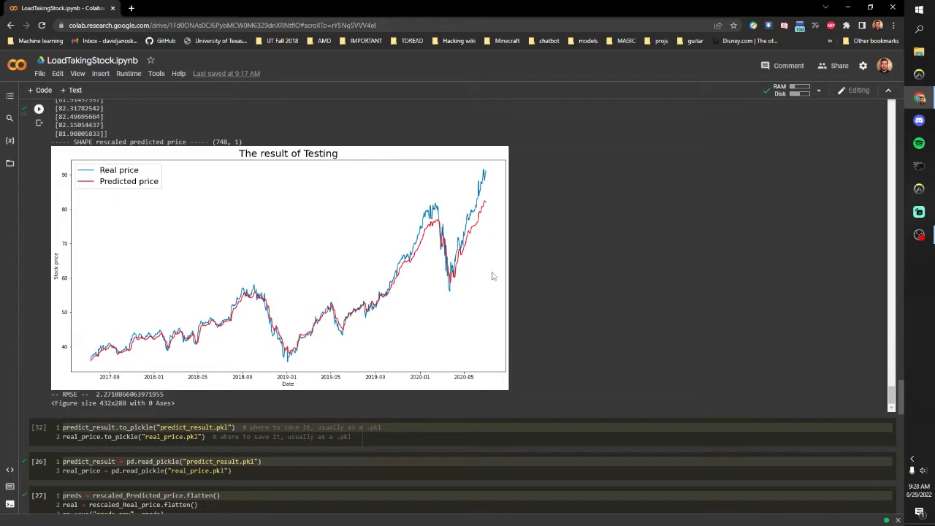
pyautogui.moveTo(475, 237)
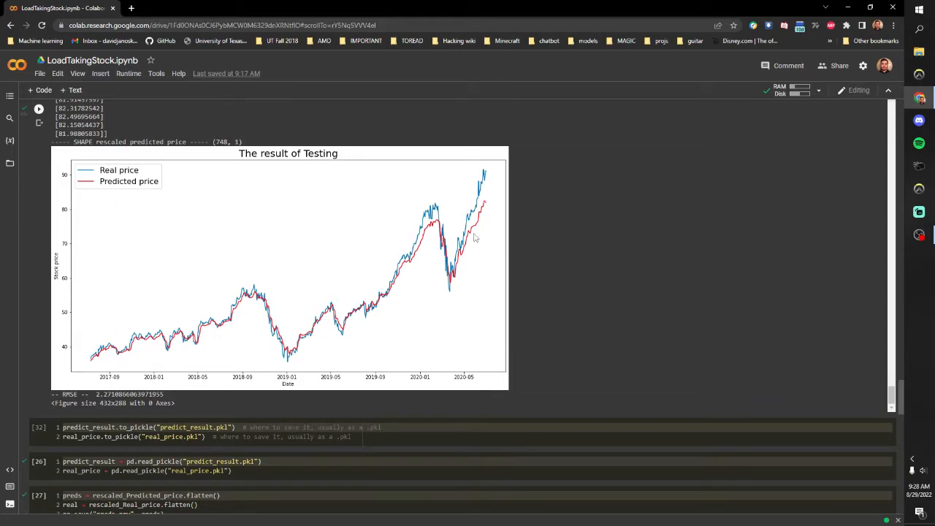
pyautogui.moveTo(304, 355)
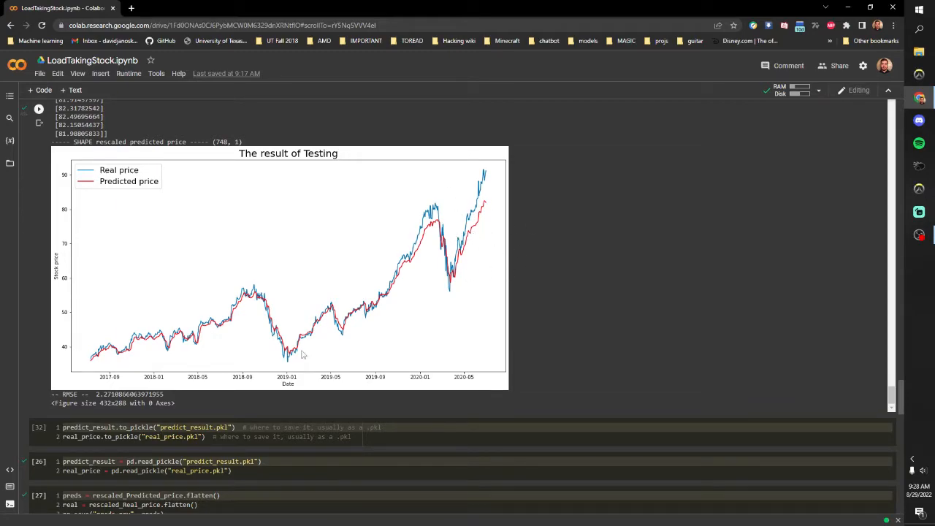
pyautogui.moveTo(438, 320)
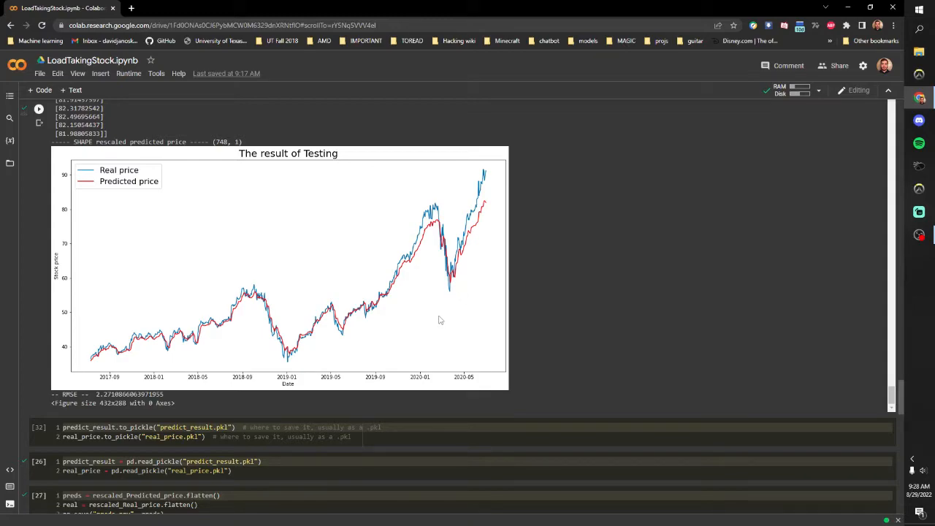
pyautogui.moveTo(314, 314)
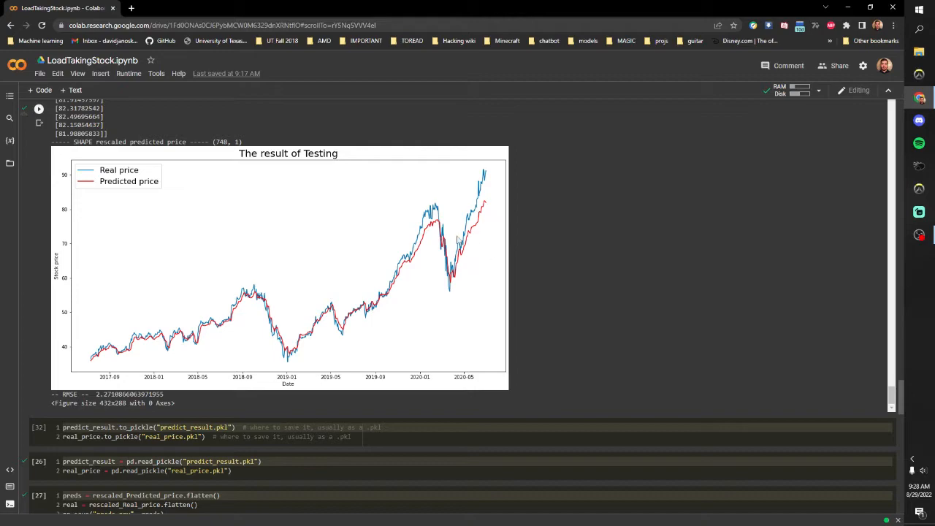
pyautogui.moveTo(419, 310)
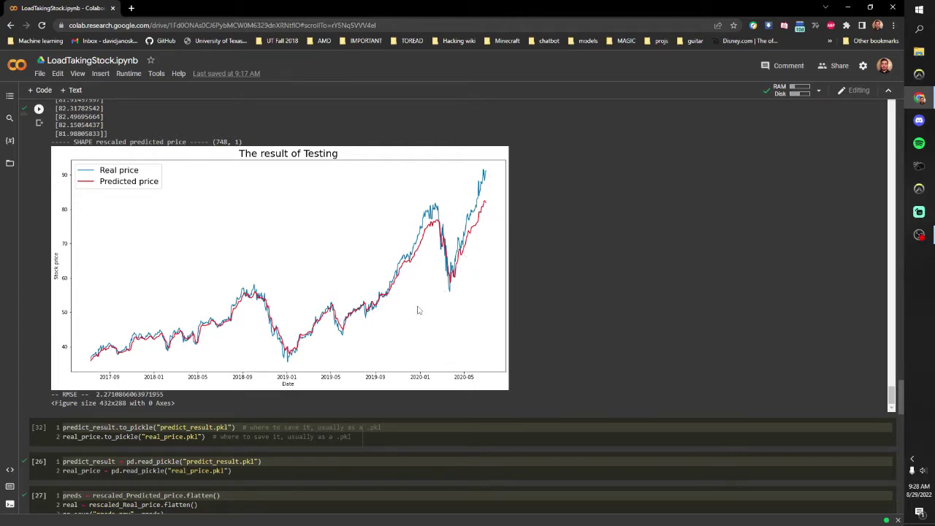
pyautogui.scroll(-3)
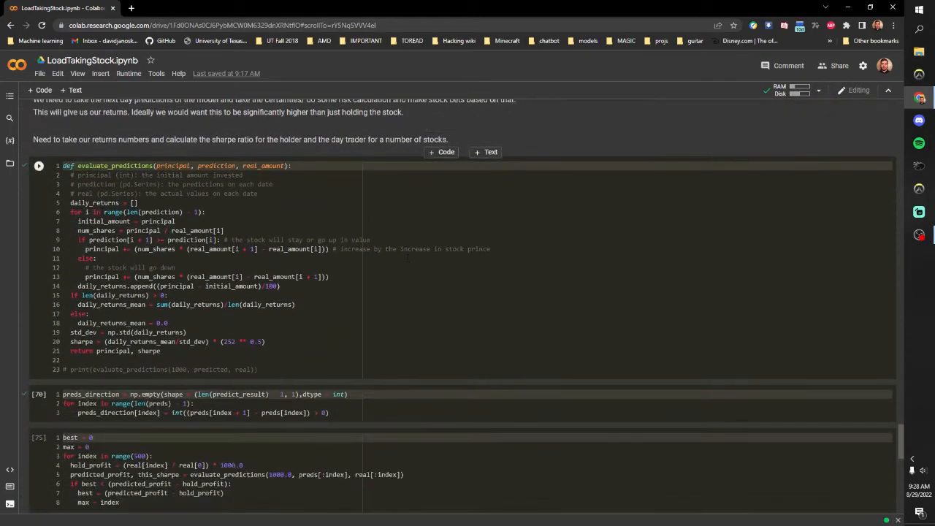
# Step: Select the end=364 output showing about 1246 model profit versus 1076 buy-and-hold
pyautogui.scroll(-3)
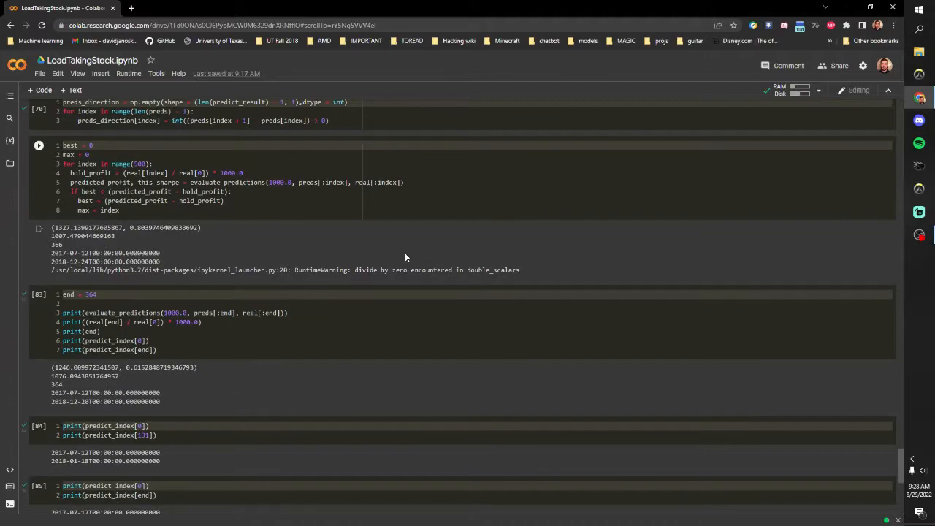
pyautogui.scroll(-3)
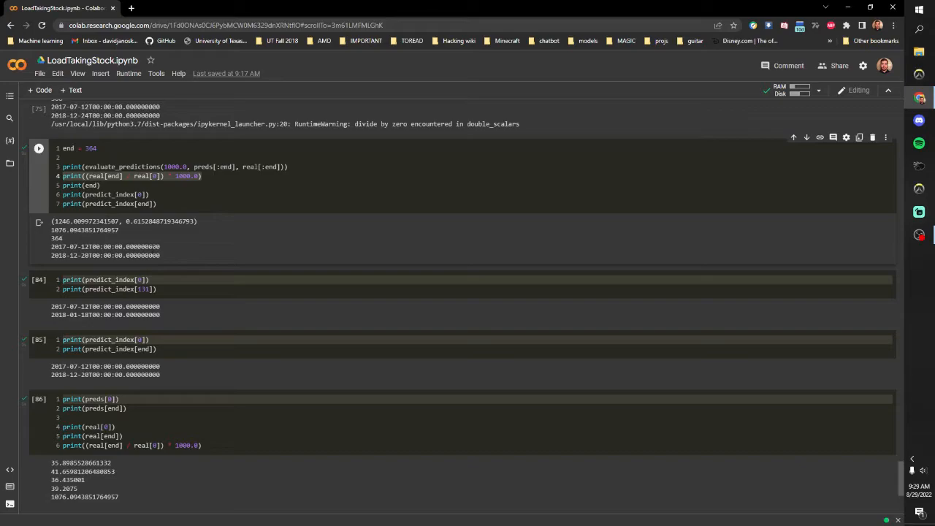
pyautogui.moveTo(163, 237)
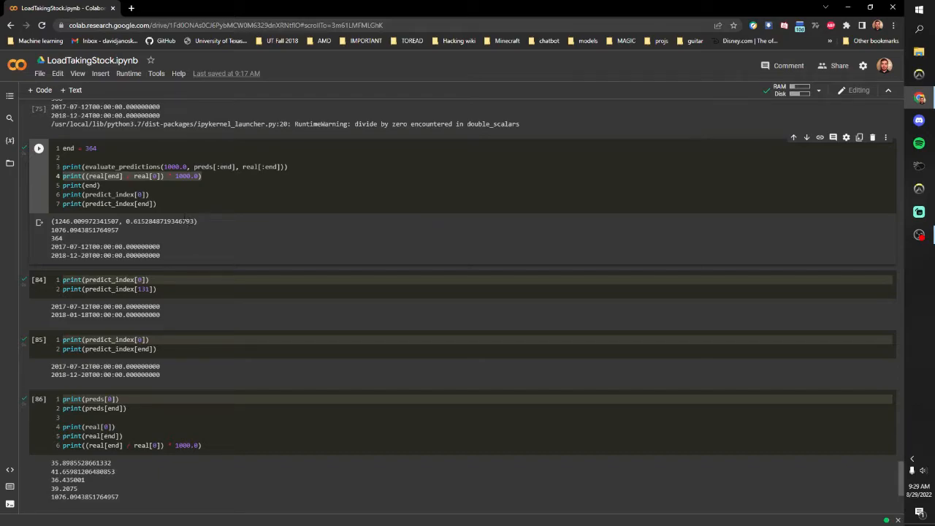
pyautogui.moveTo(184, 233)
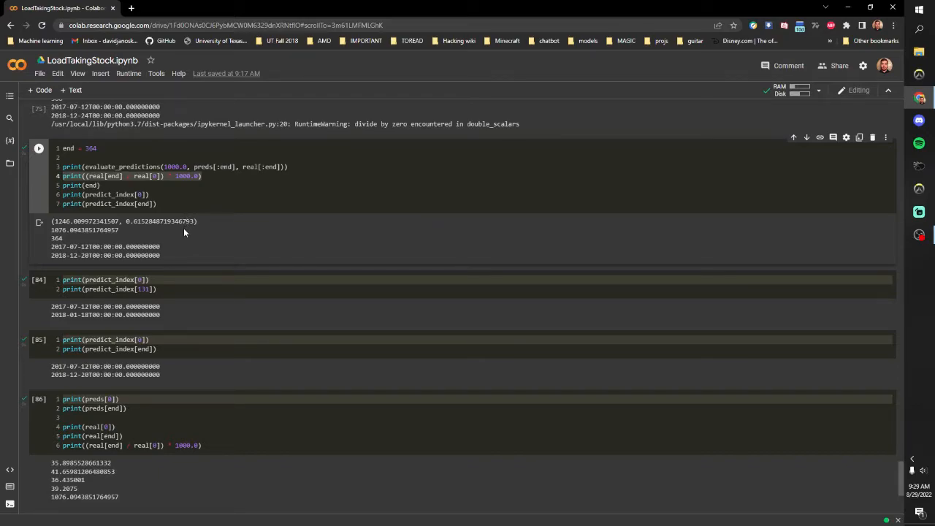
pyautogui.moveTo(197, 229)
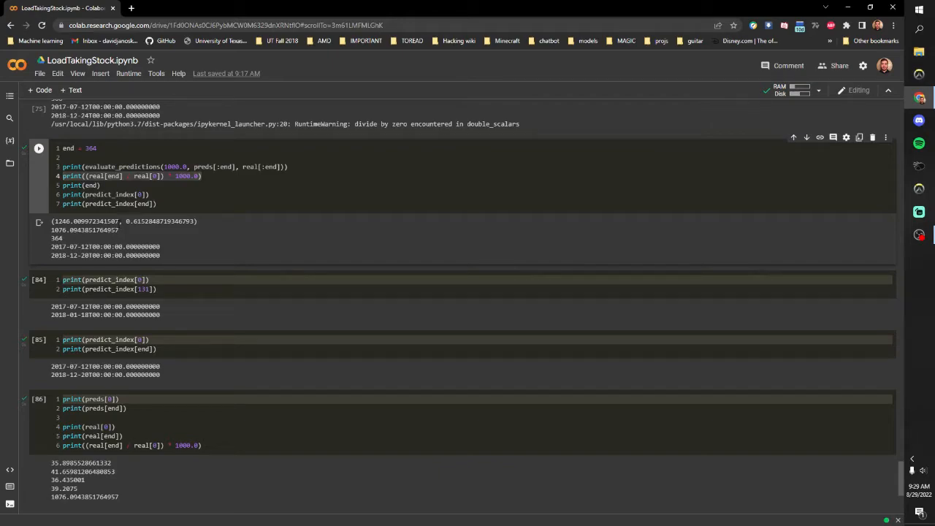
pyautogui.doubleClick(86, 221)
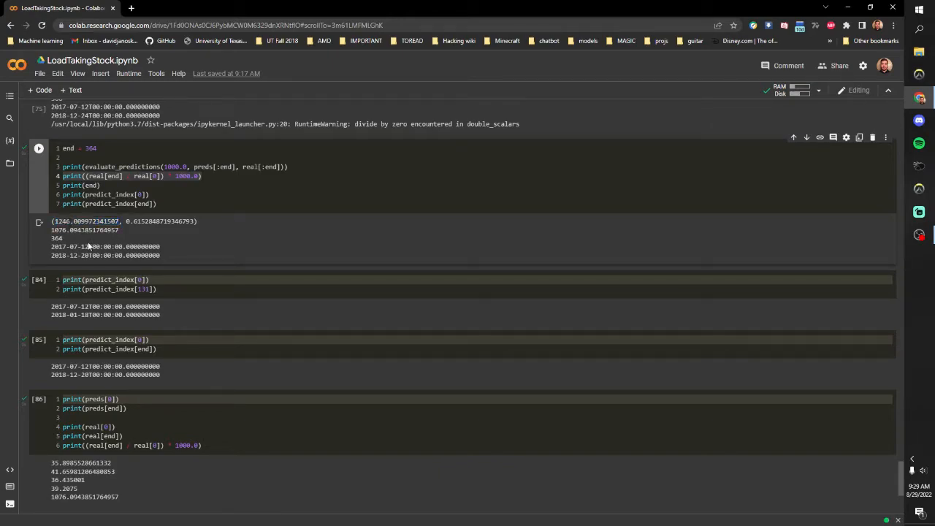
pyautogui.doubleClick(62, 221)
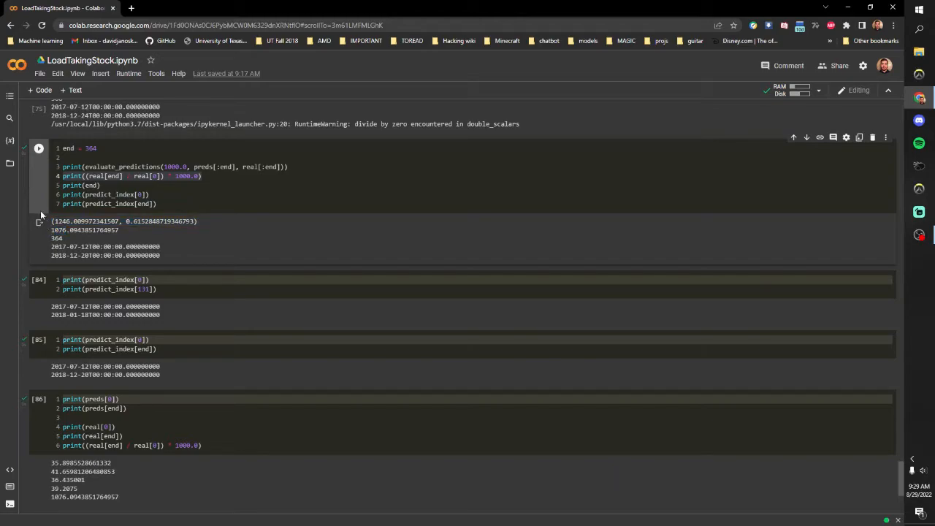
pyautogui.moveTo(52, 222); pyautogui.dragTo(161, 255)
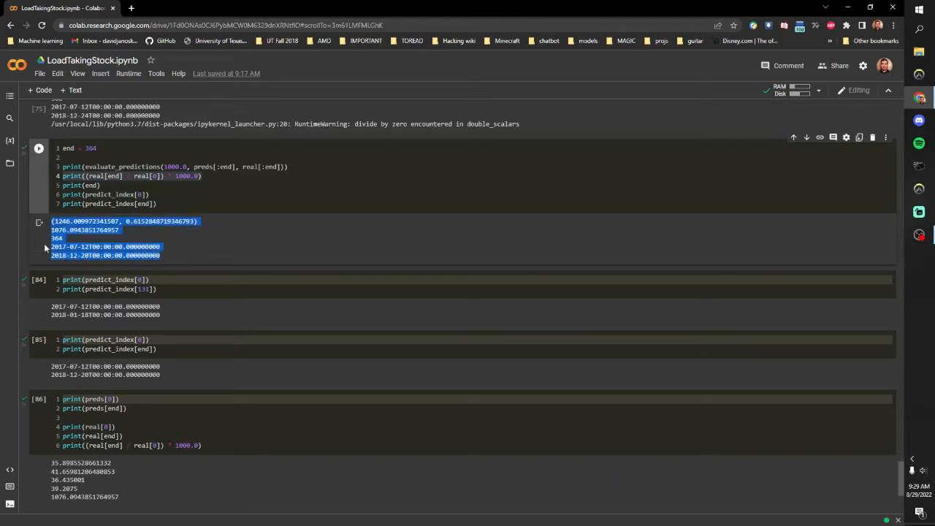
pyautogui.scroll(-3)
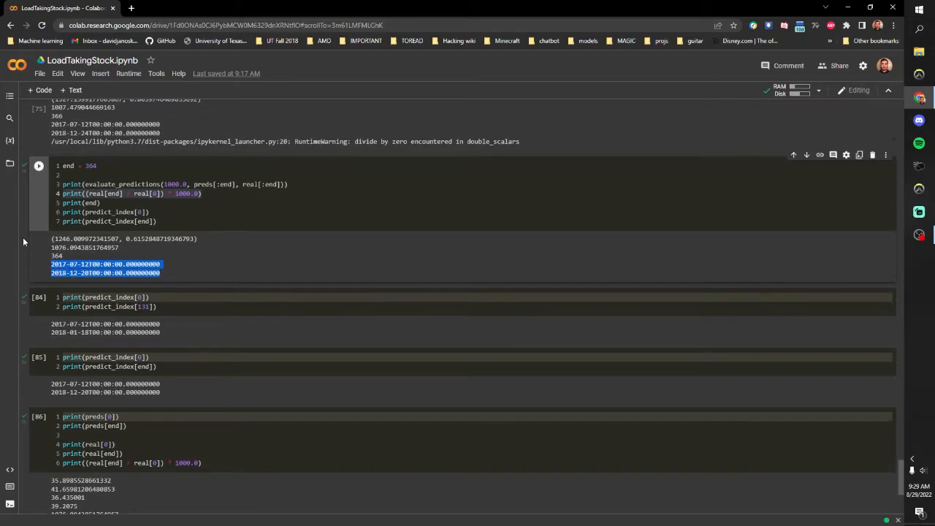
pyautogui.scroll(3)
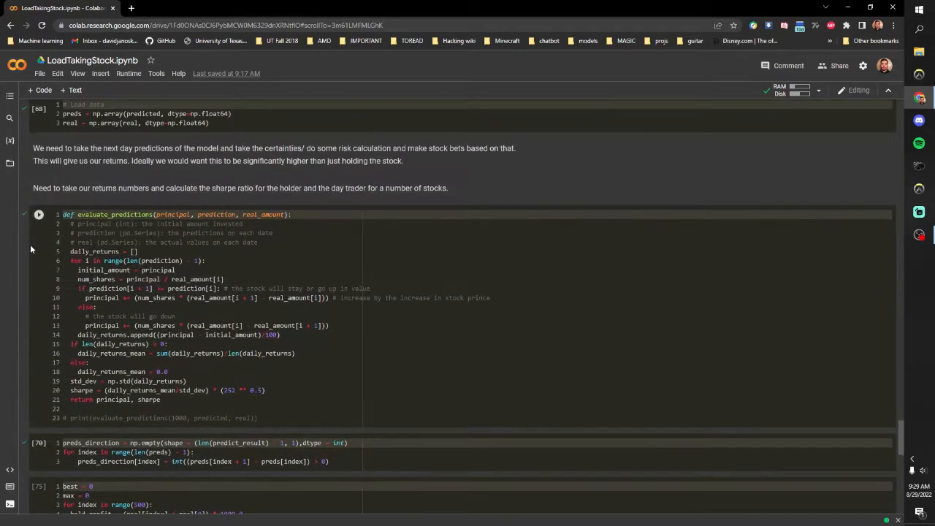
# Step: Scroll to the index-search output showing about 1327 profit versus 1007 hold at index 366
pyautogui.scroll(-3)
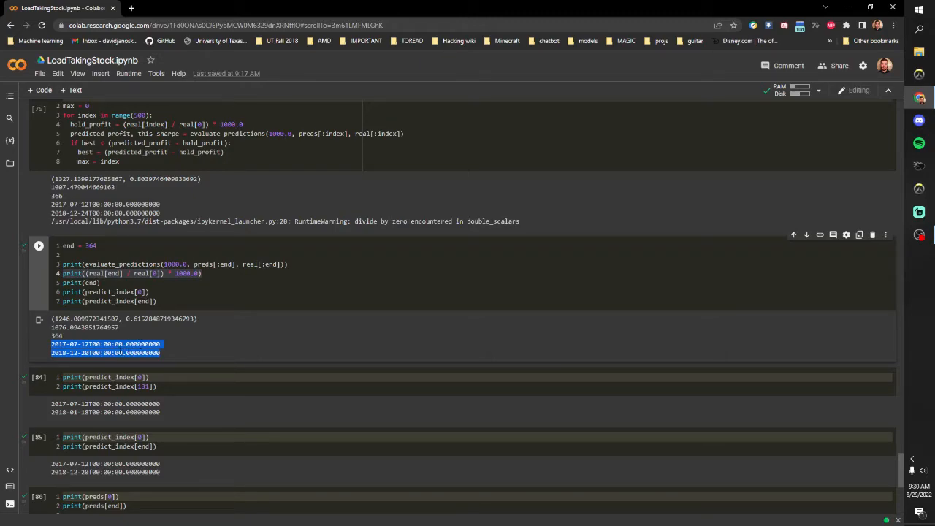
pyautogui.moveTo(28, 331)
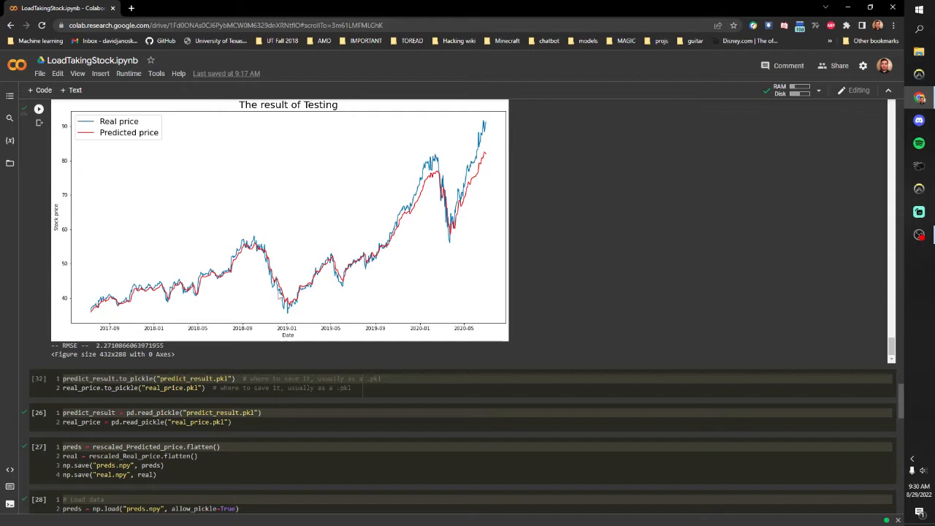
pyautogui.moveTo(283, 294)
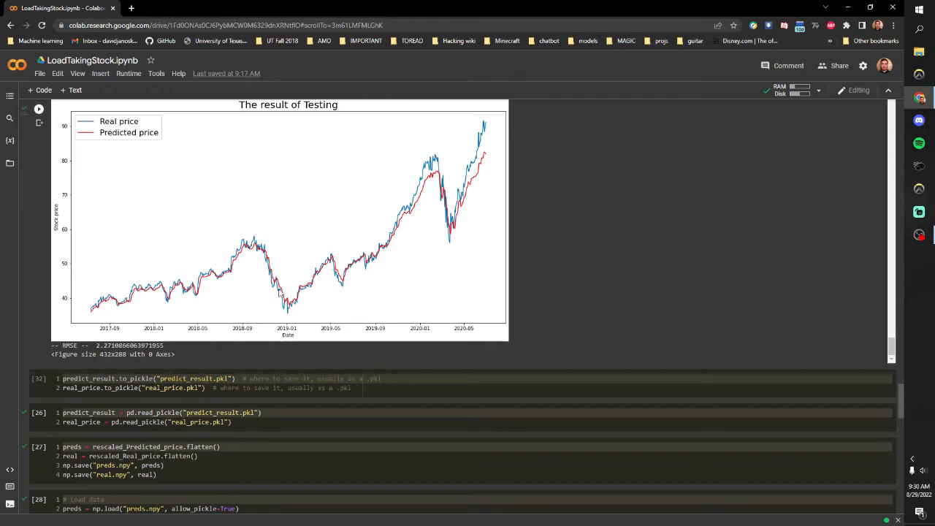
pyautogui.moveTo(291, 287)
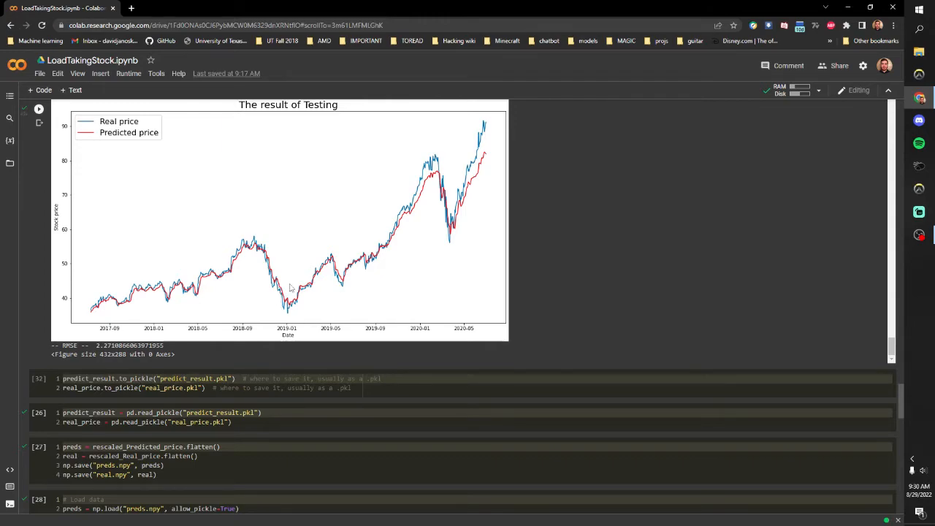
pyautogui.moveTo(291, 294)
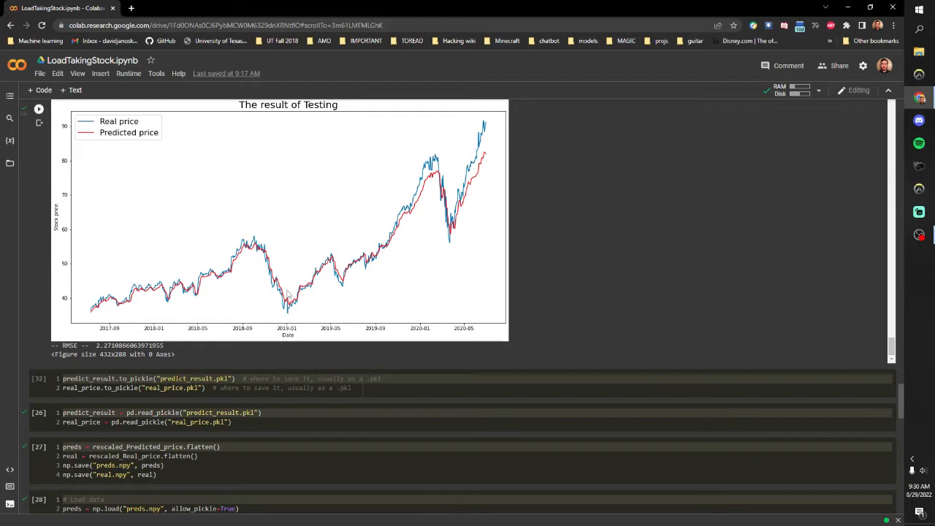
pyautogui.moveTo(288, 294)
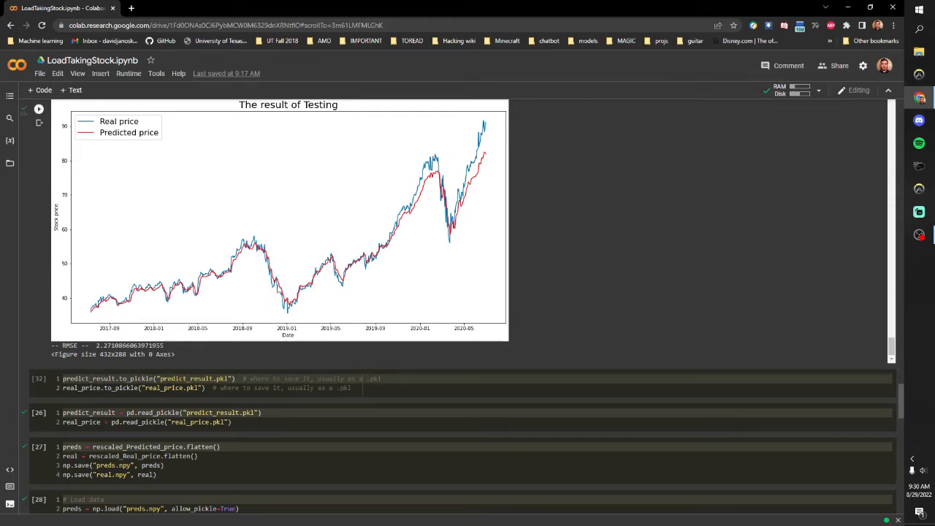
pyautogui.moveTo(260, 285)
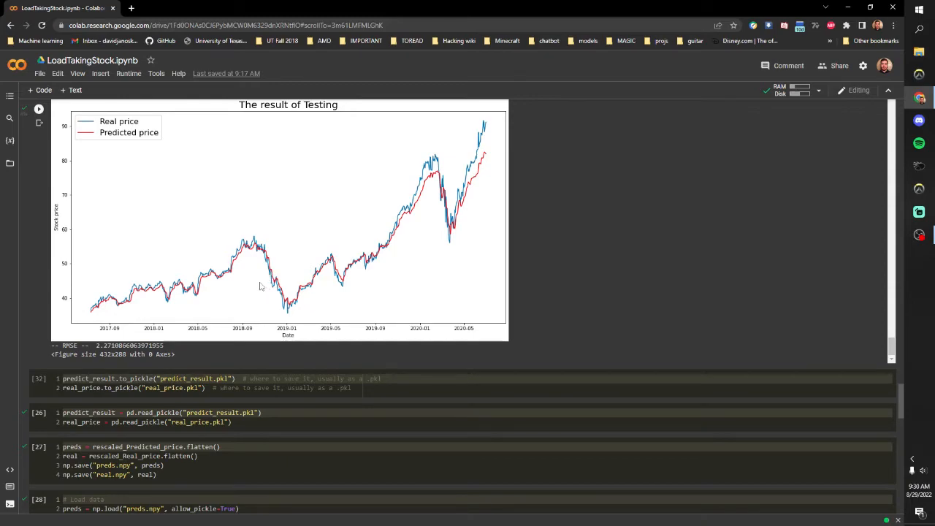
pyautogui.moveTo(227, 293)
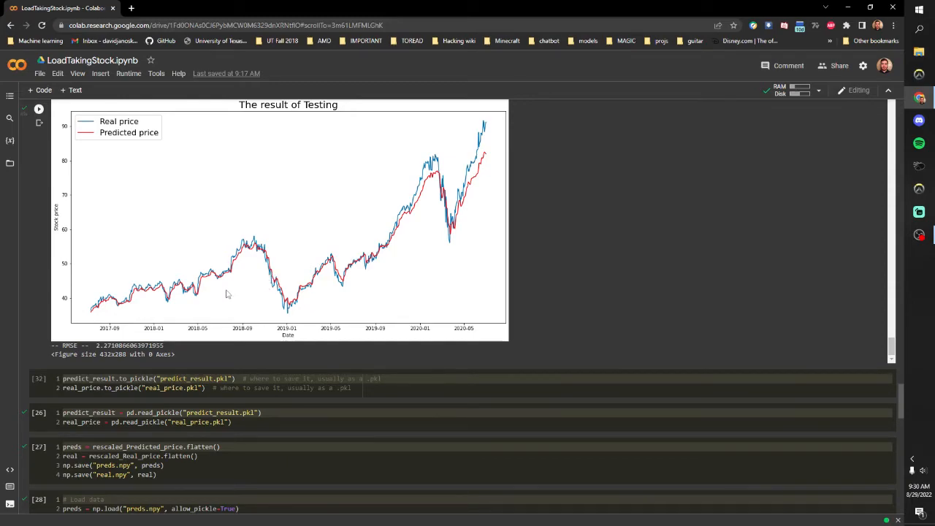
pyautogui.moveTo(263, 267)
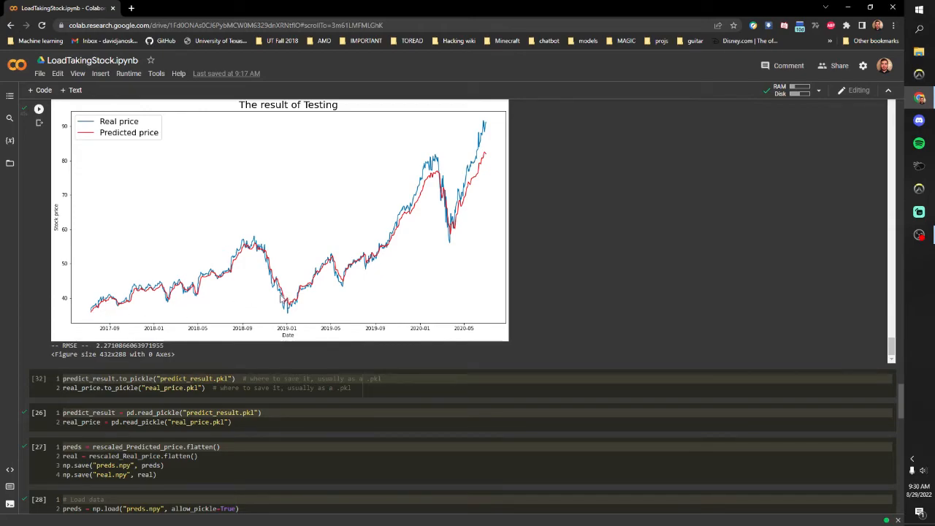
pyautogui.moveTo(167, 302)
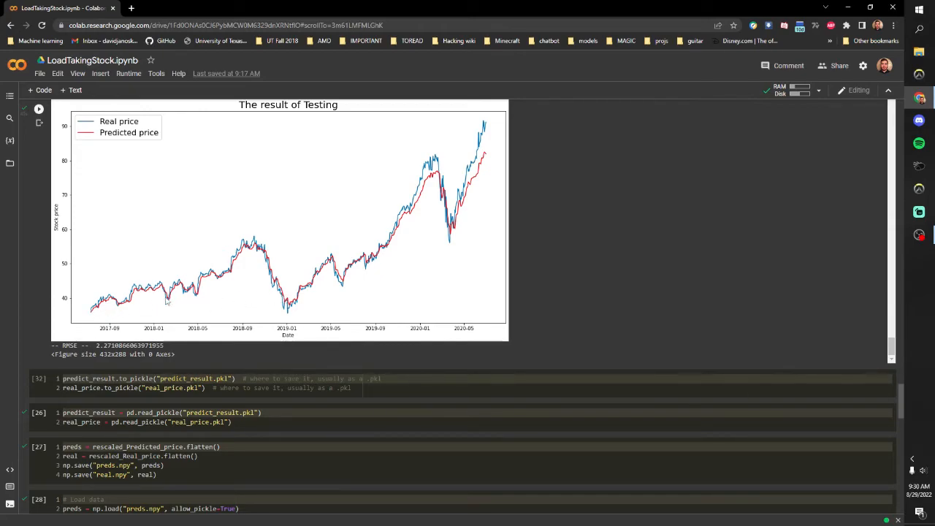
# Step: Scroll down to the final comparison cells 83–86
pyautogui.scroll(-3)
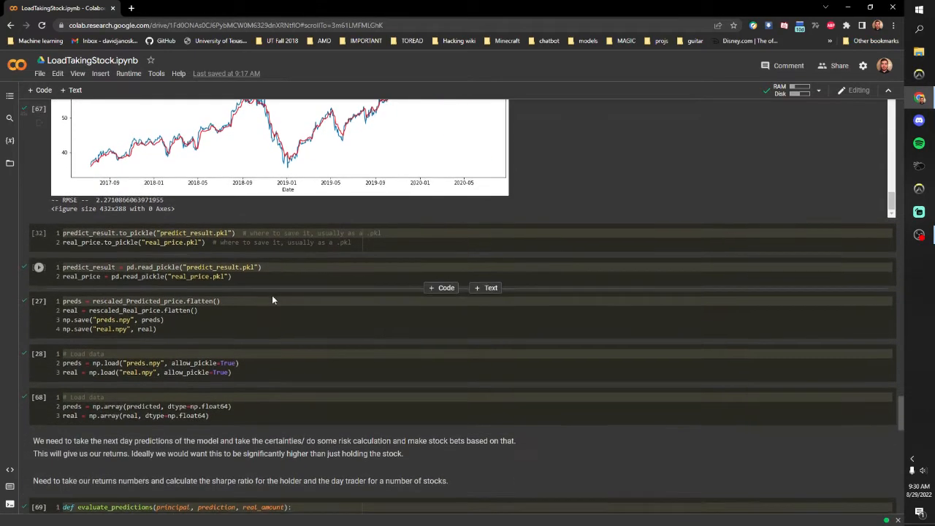
pyautogui.scroll(-3)
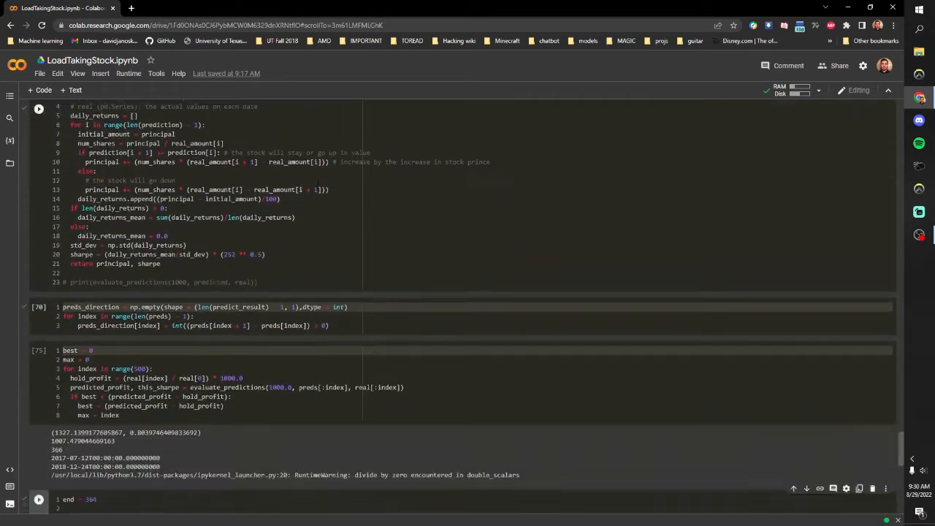
pyautogui.scroll(-3)
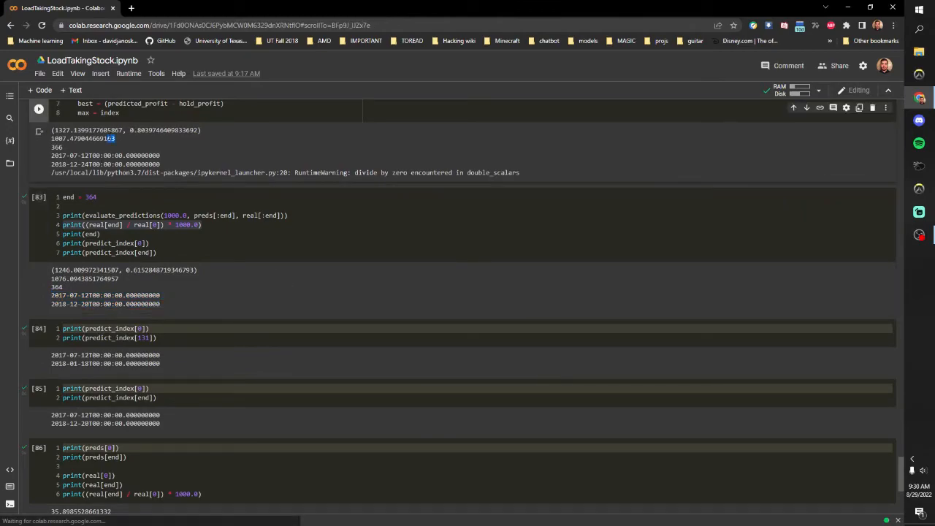
pyautogui.scroll(3)
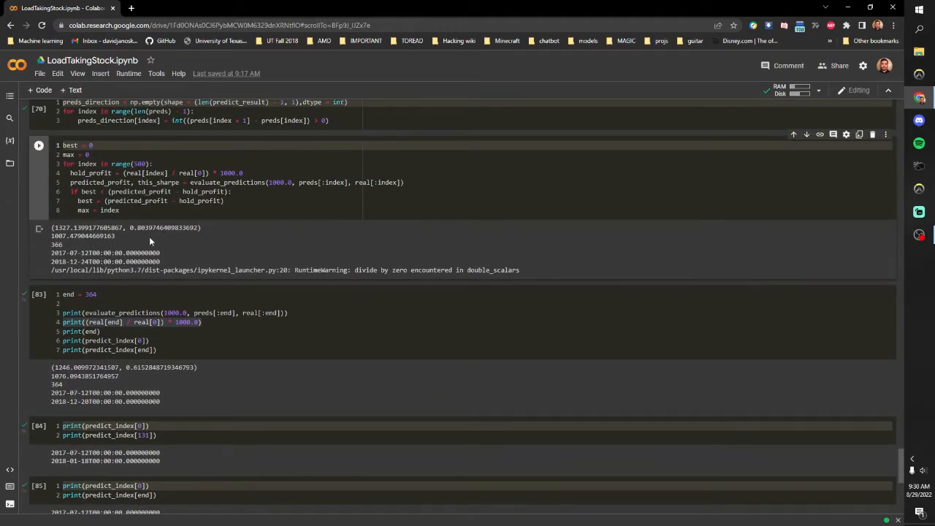
pyautogui.scroll(-3)
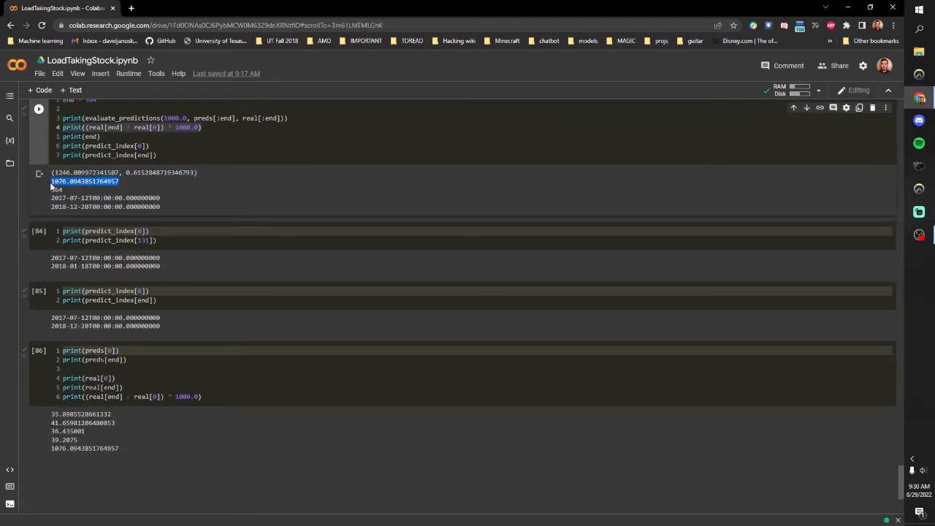
# Step: Select cell 86's printed predicted and real prices and the 1076 holding value
pyautogui.click(39, 231)
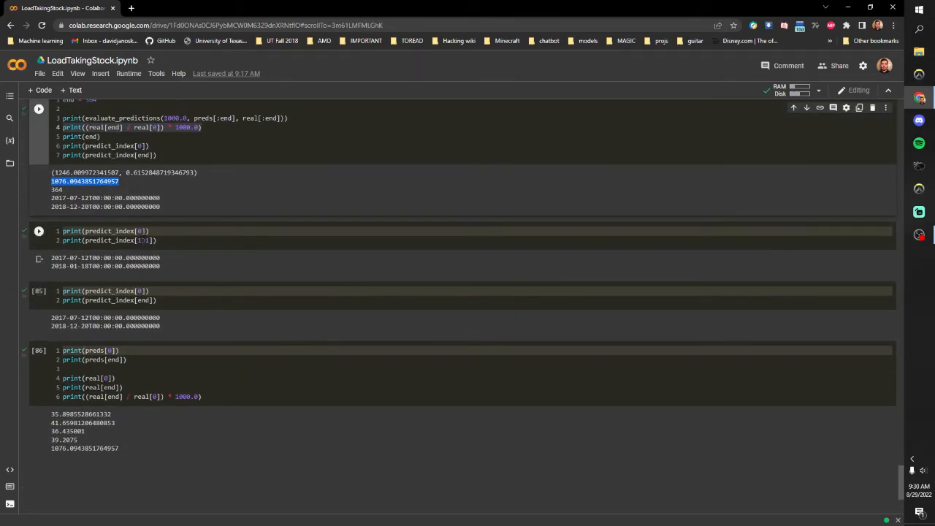
pyautogui.click(39, 230)
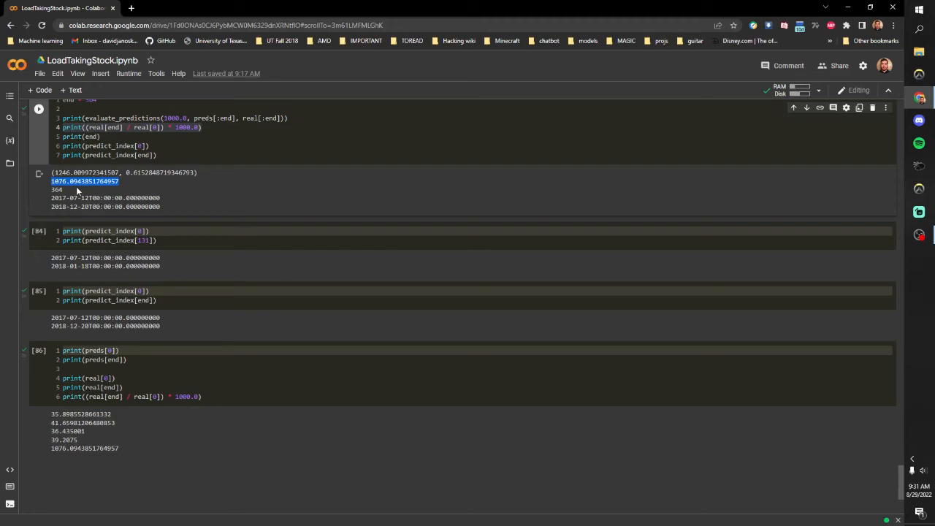
pyautogui.click(39, 231)
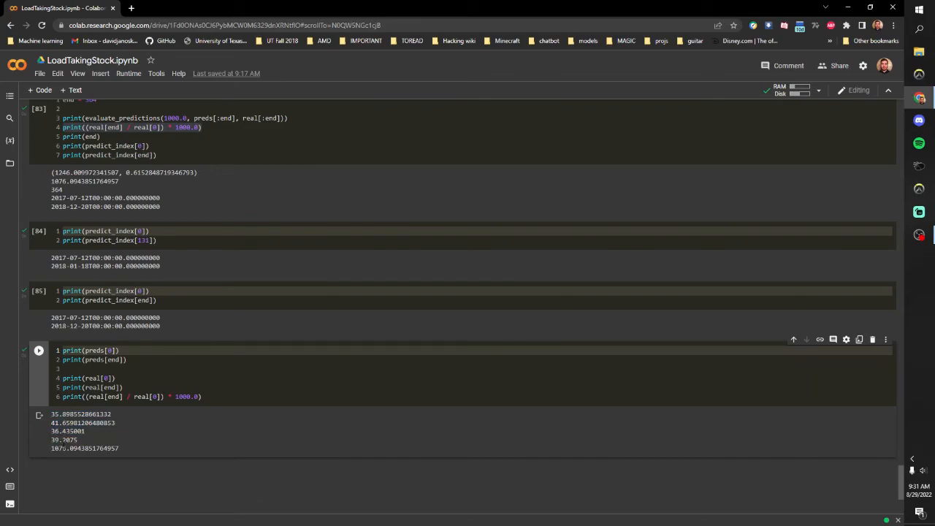
pyautogui.moveTo(52, 415); pyautogui.dragTo(119, 448)
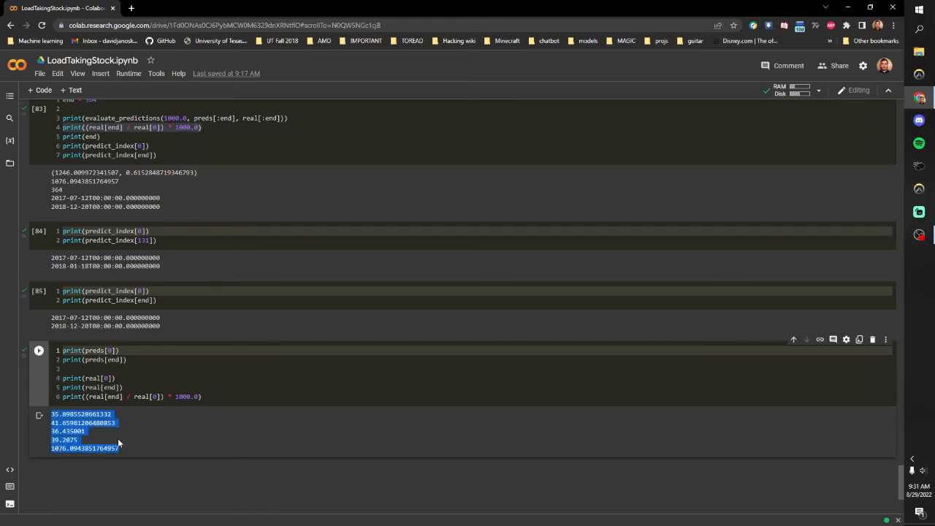
pyautogui.moveTo(149, 414)
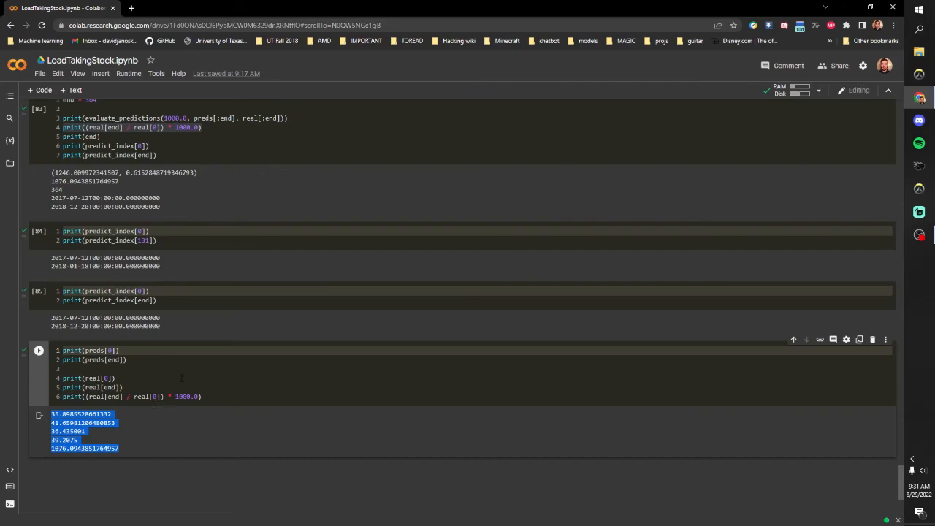
pyautogui.moveTo(184, 456)
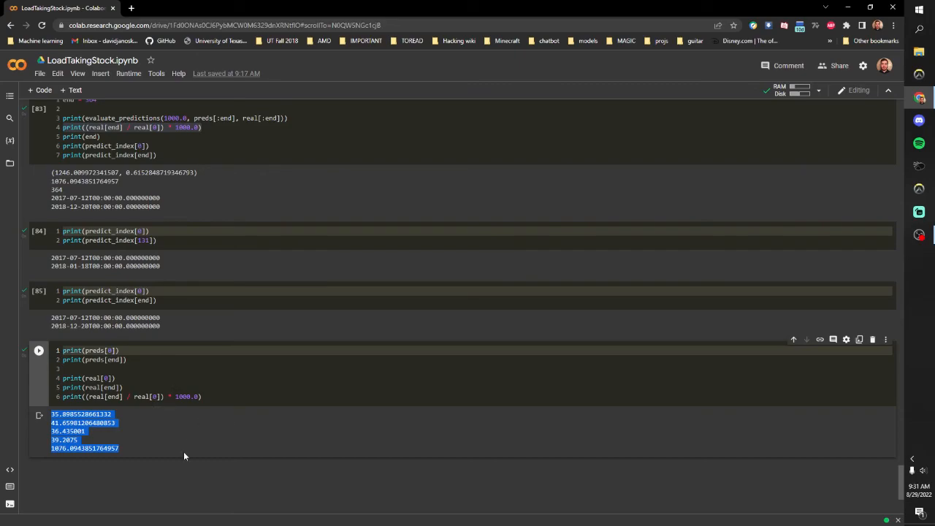